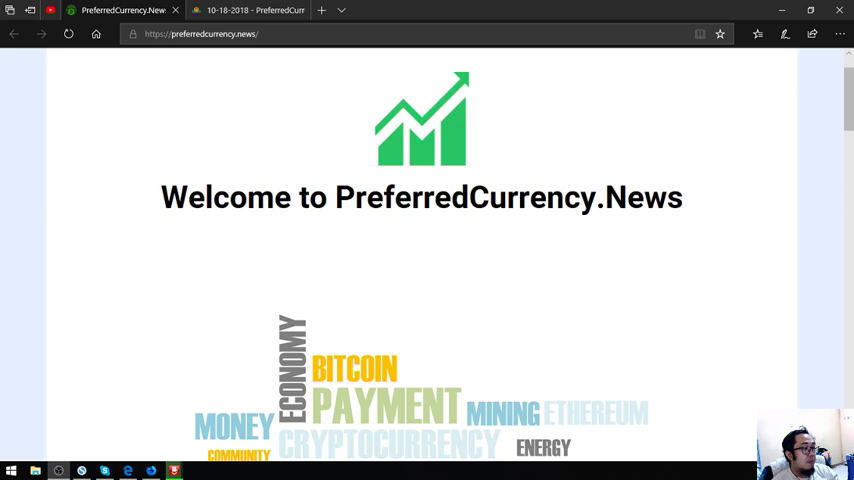
pyautogui.moveTo(236, 146)
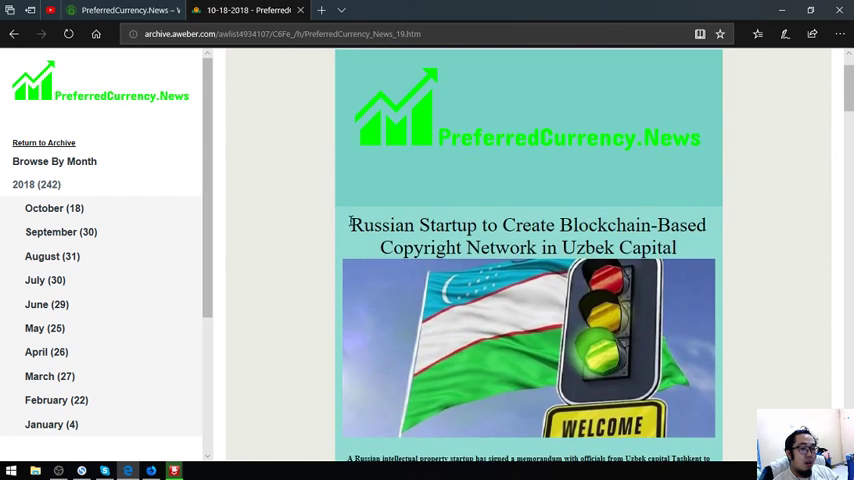
# Step: Scroll the newsletter past the EOS alert tips down to Donald's Research List, Dogecoin through 0x
pyautogui.scroll(-3)
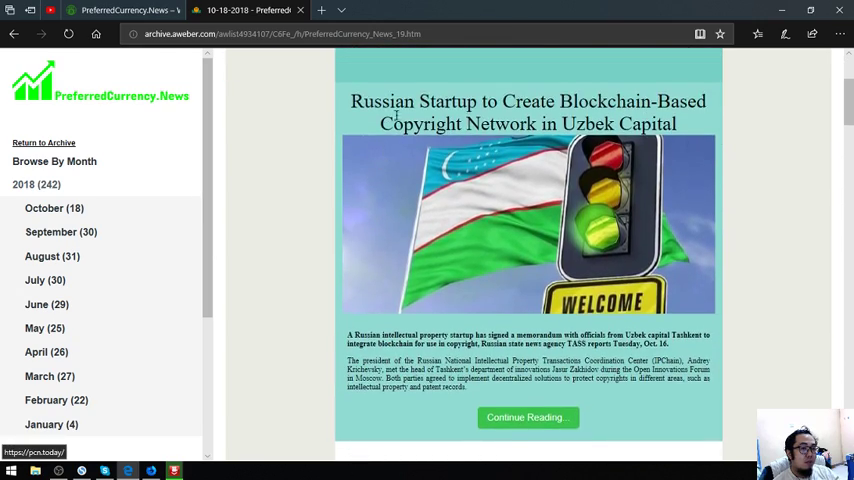
pyautogui.scroll(-3)
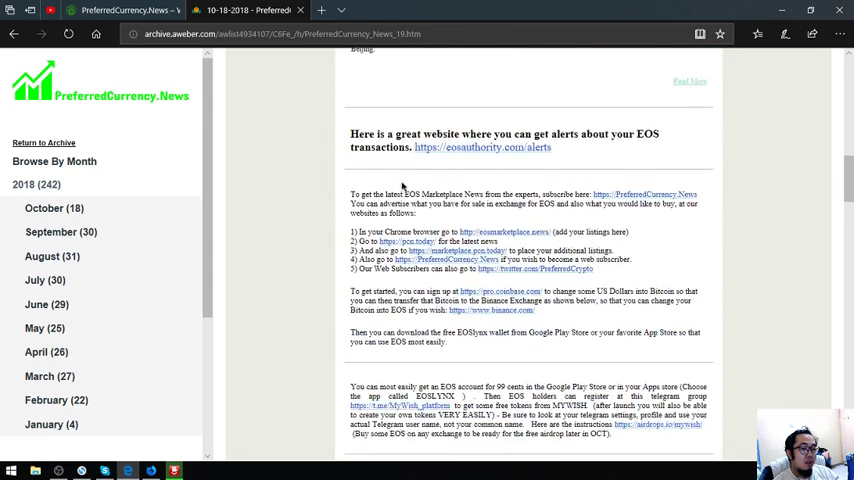
pyautogui.moveTo(384, 176)
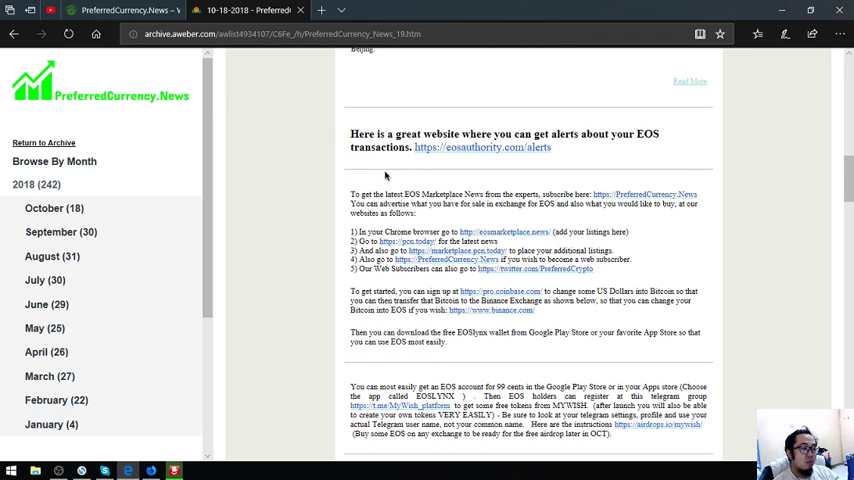
pyautogui.scroll(-3)
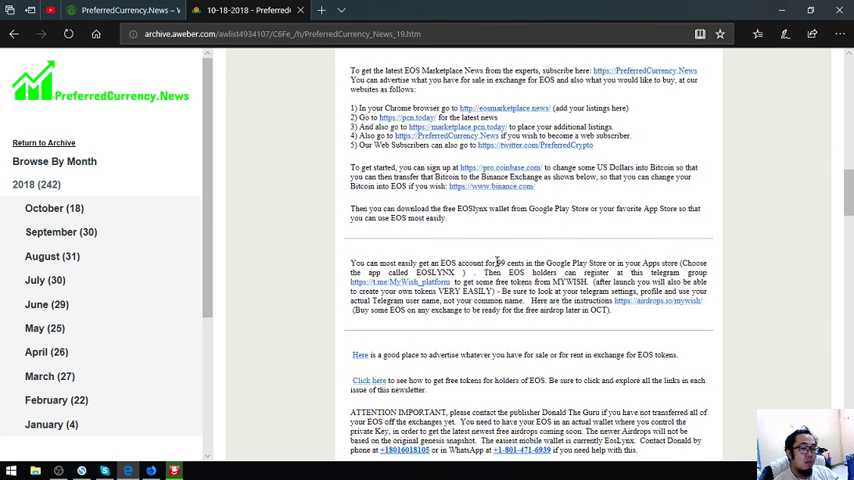
pyautogui.scroll(-3)
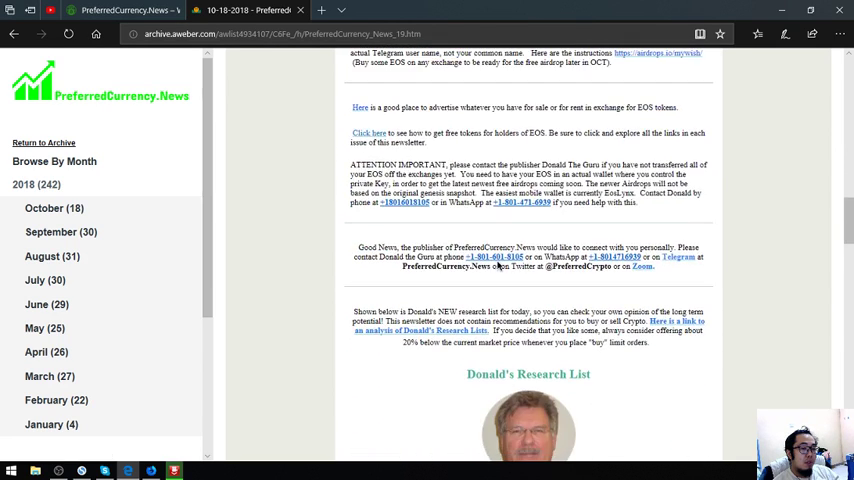
pyautogui.scroll(-3)
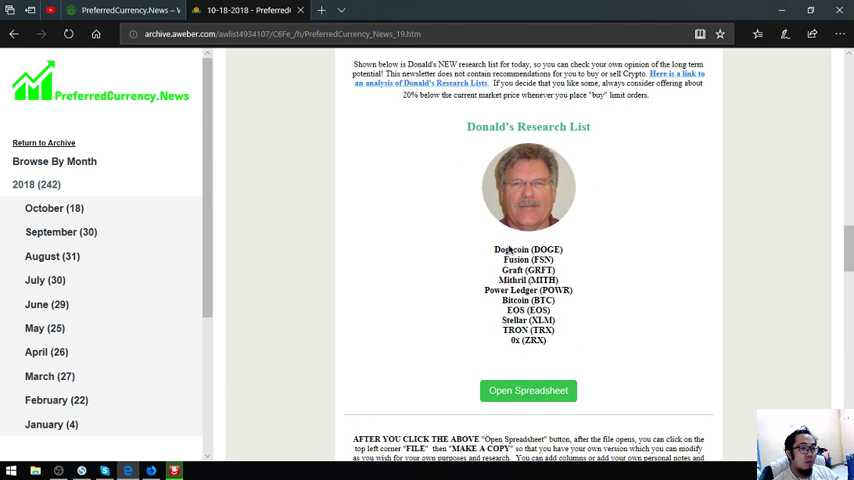
pyautogui.moveTo(528, 380)
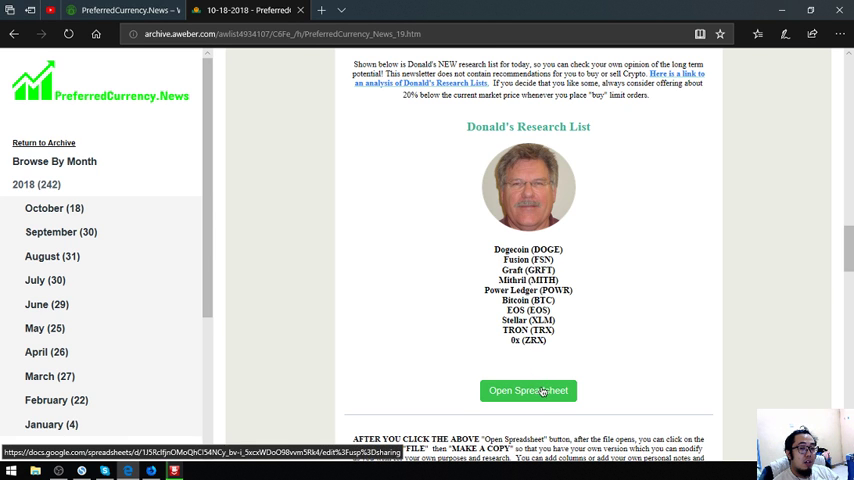
pyautogui.moveTo(516, 380)
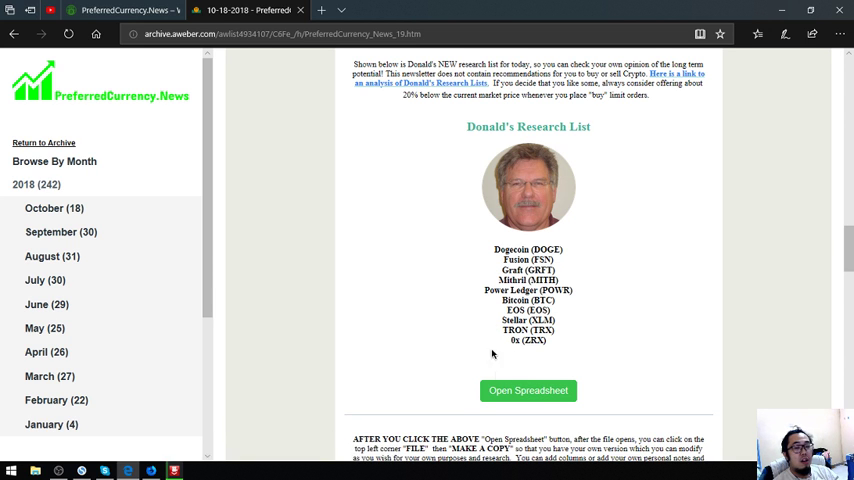
pyautogui.moveTo(528, 390)
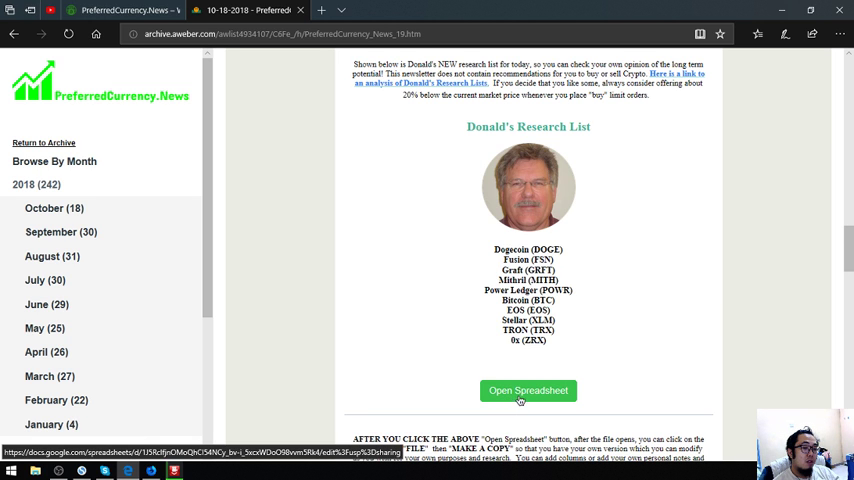
# Step: Open the Open Spreadsheet link in a new tab and switch to the 19 October 2018 sheet
pyautogui.rightClick(528, 390)
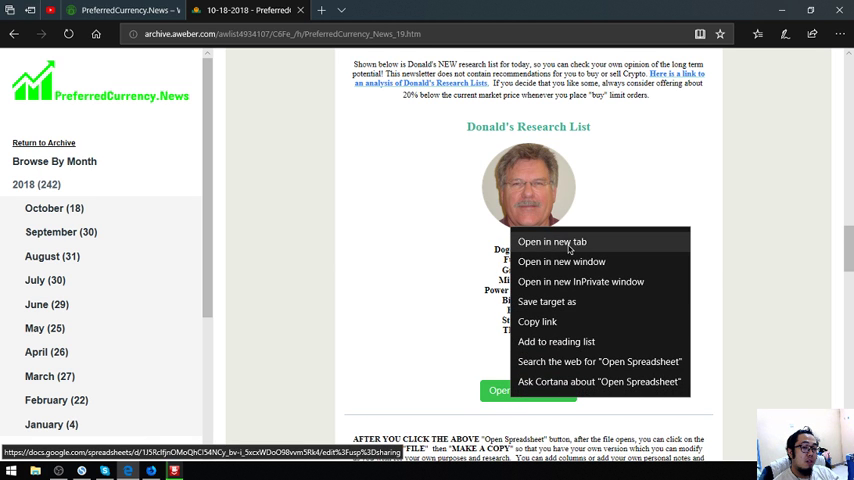
pyautogui.click(552, 240)
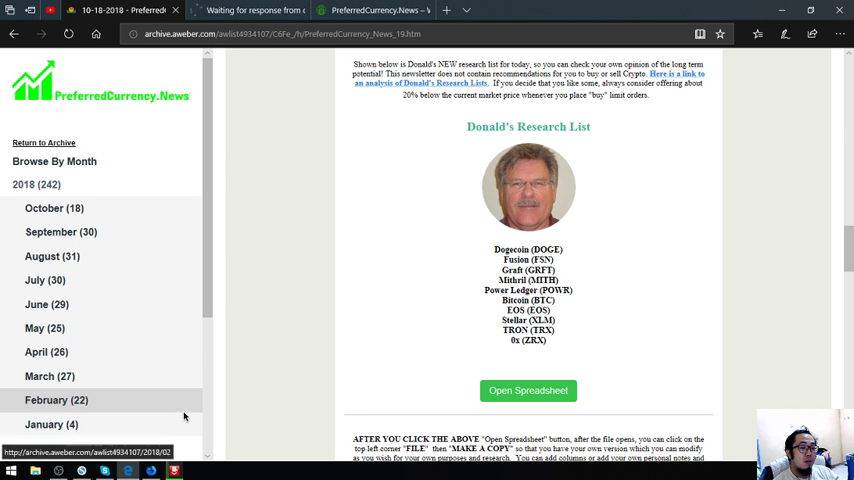
pyautogui.click(250, 10)
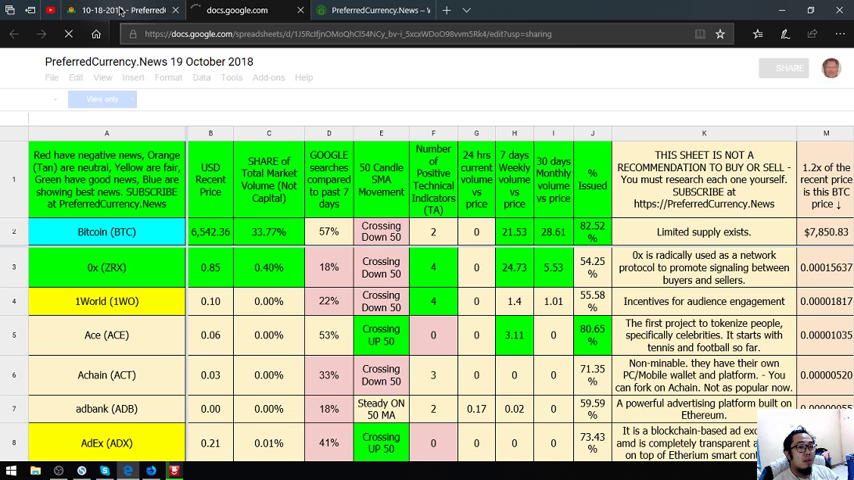
# Step: Flip between the newsletter and coin spreadsheet tabs, landing on the sheet at Aeron, Aeternity and Aion
pyautogui.click(130, 10)
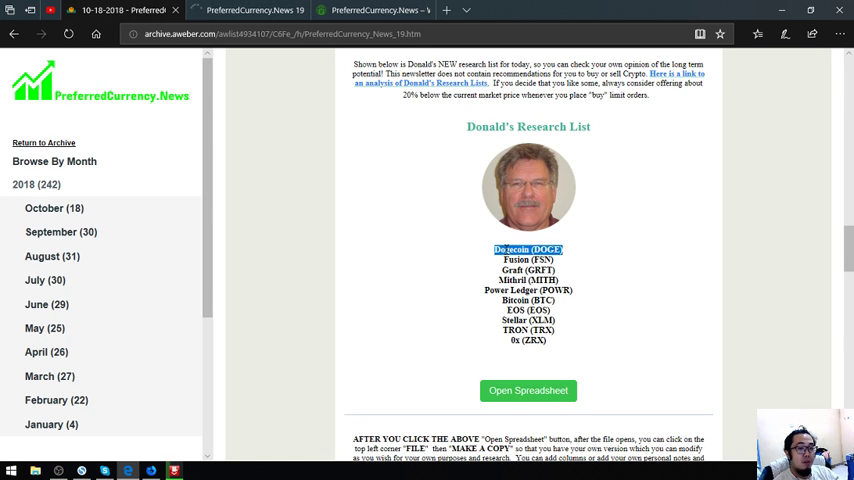
pyautogui.click(528, 390)
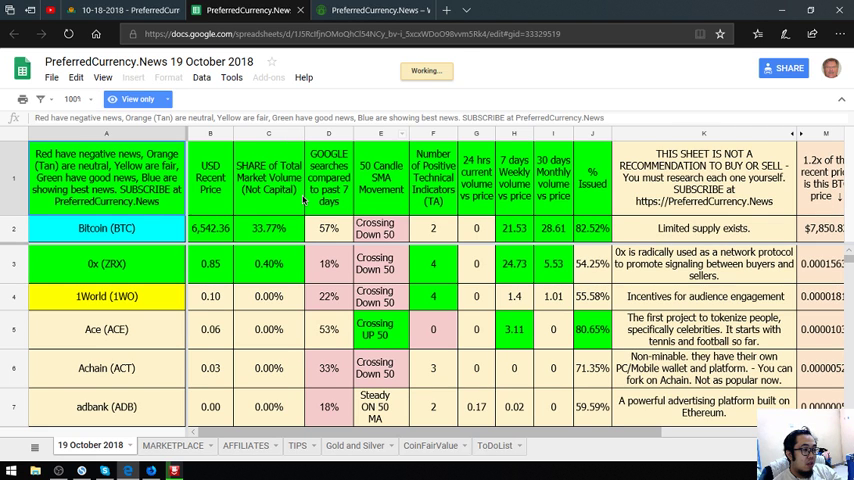
pyautogui.moveTo(384, 244)
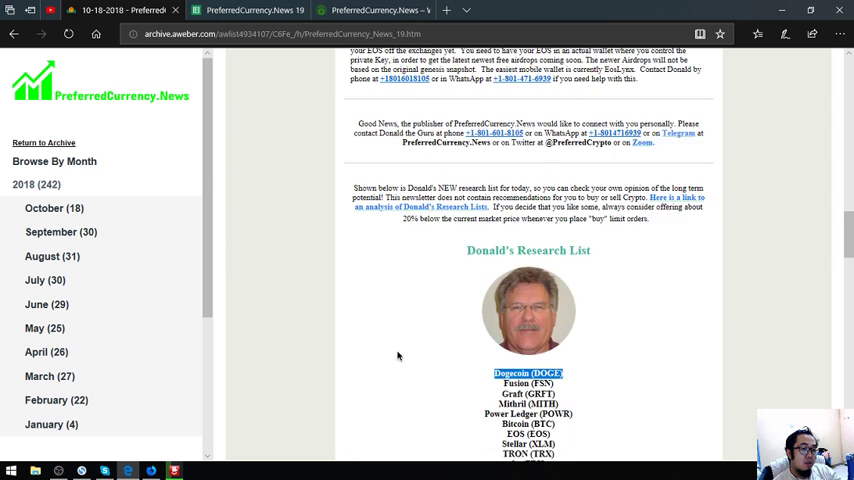
pyautogui.scroll(-3)
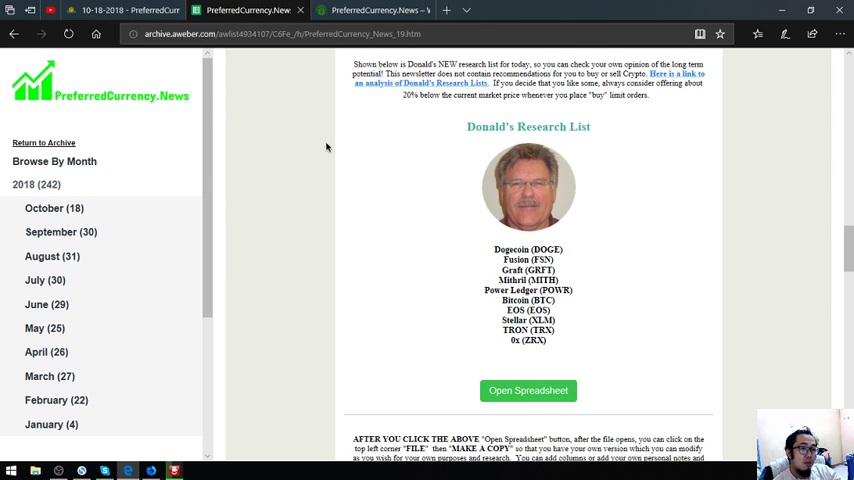
pyautogui.click(528, 390)
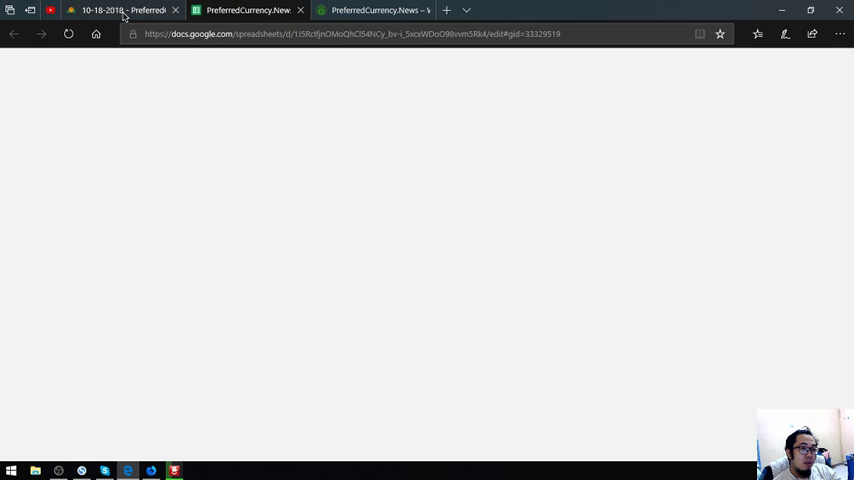
pyautogui.click(248, 10)
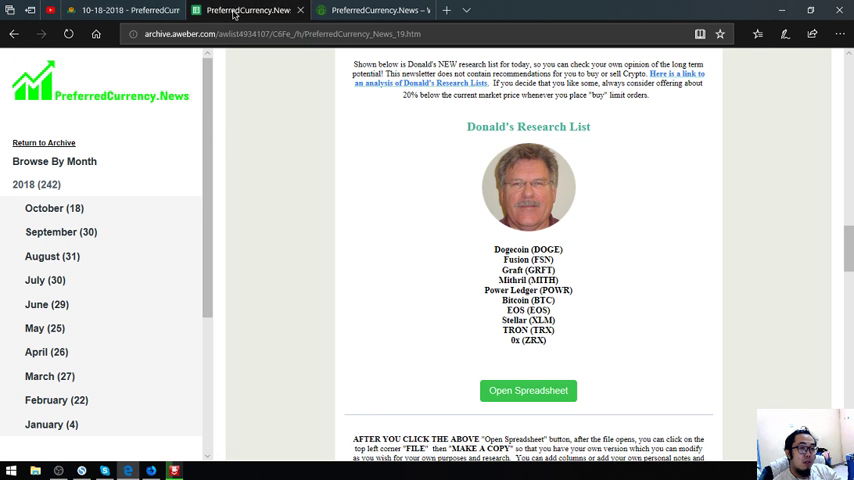
pyautogui.click(528, 390)
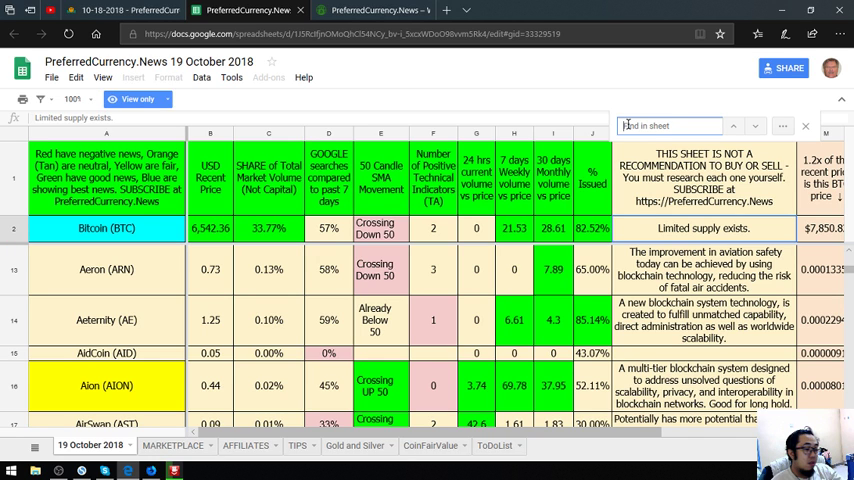
# Step: Find 'dogecoin' in the sheet and check the Dogecoin (DOGE) row's price targets
pyautogui.write('dogecoin')
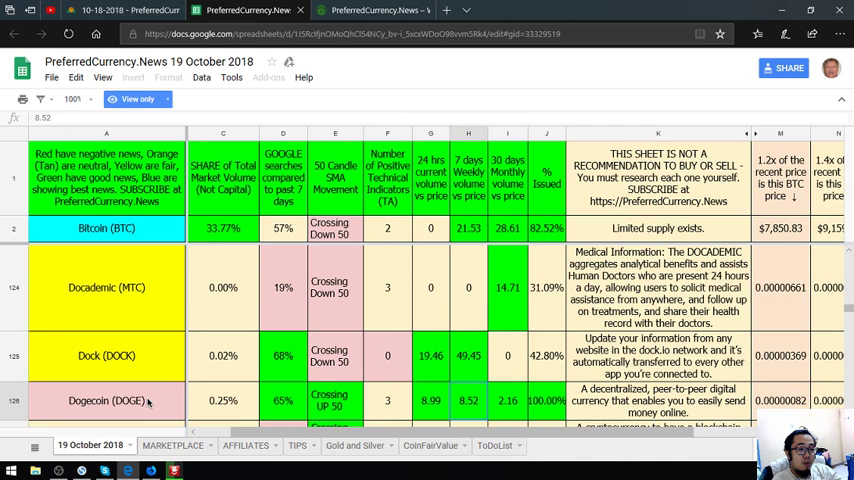
pyautogui.click(336, 400)
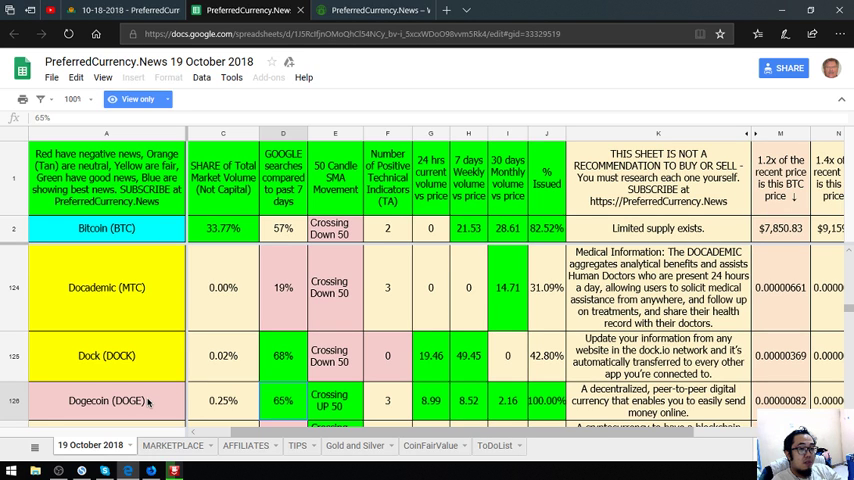
pyautogui.click(328, 400)
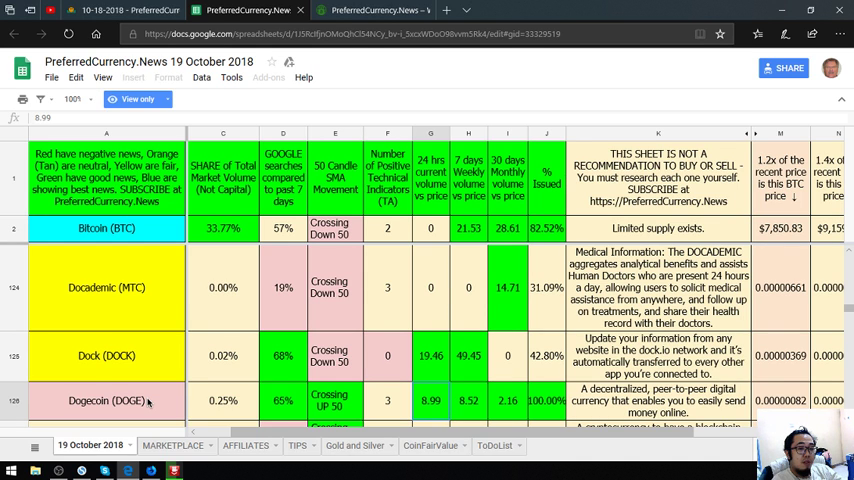
pyautogui.click(468, 400)
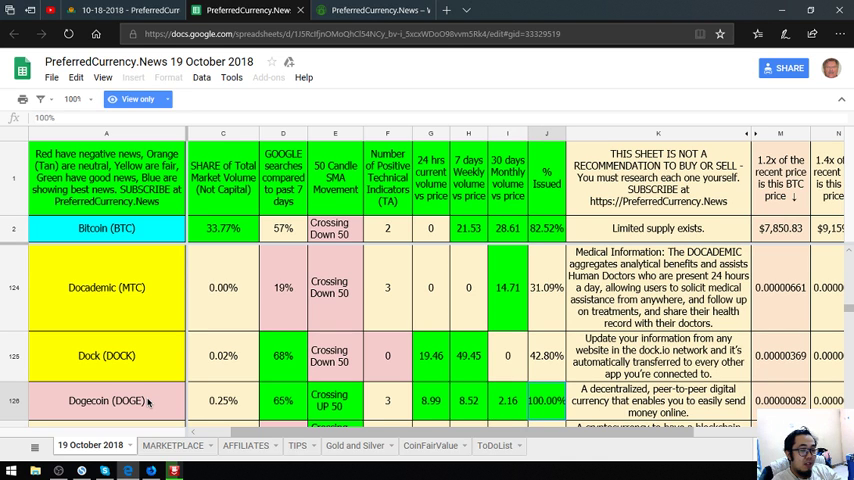
pyautogui.click(658, 400)
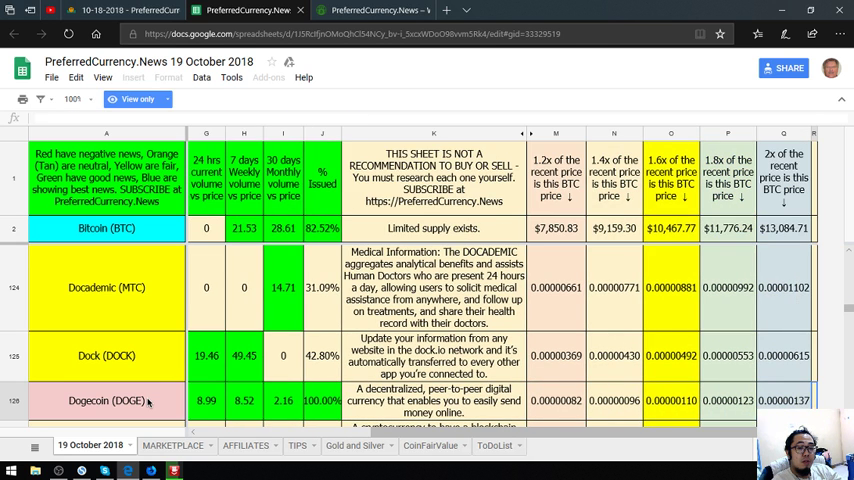
# Step: Review the rest of the Dogecoin row, then return to the newsletter's research coin list
pyautogui.hscroll(-3)
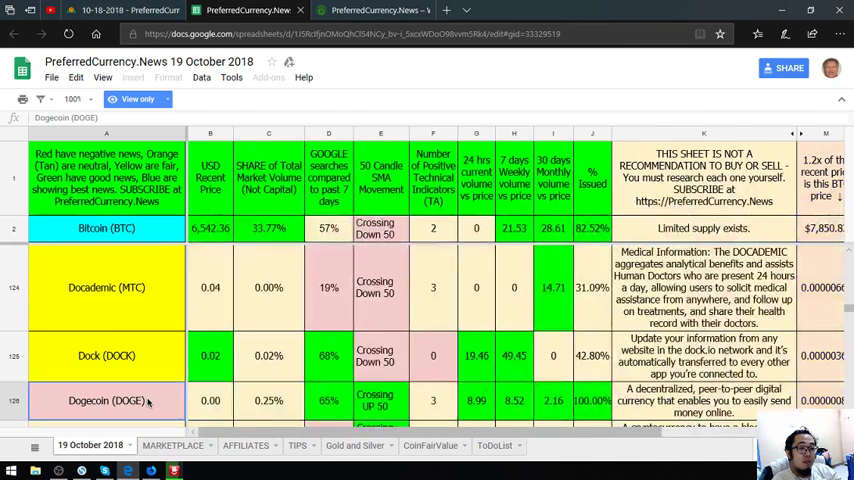
pyautogui.click(512, 400)
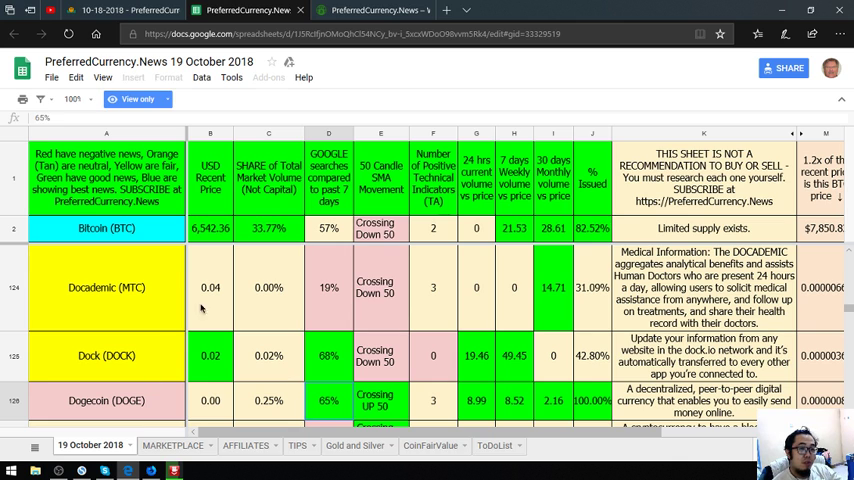
pyautogui.click(106, 400)
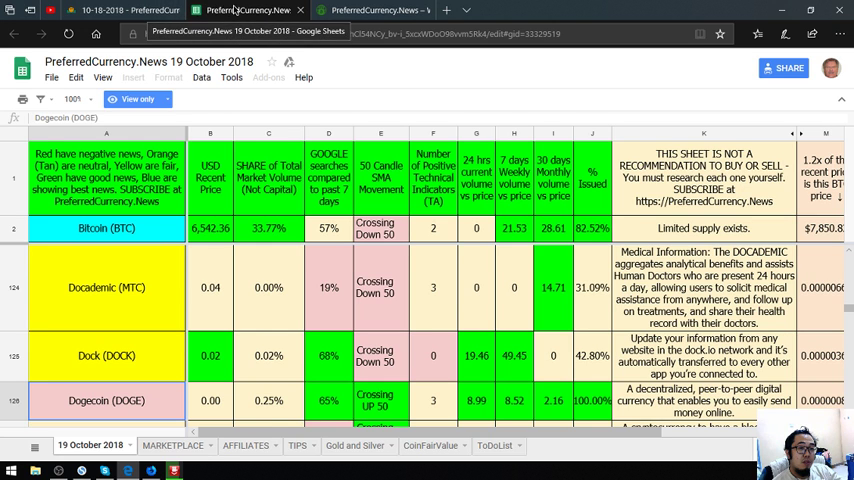
pyautogui.click(244, 10)
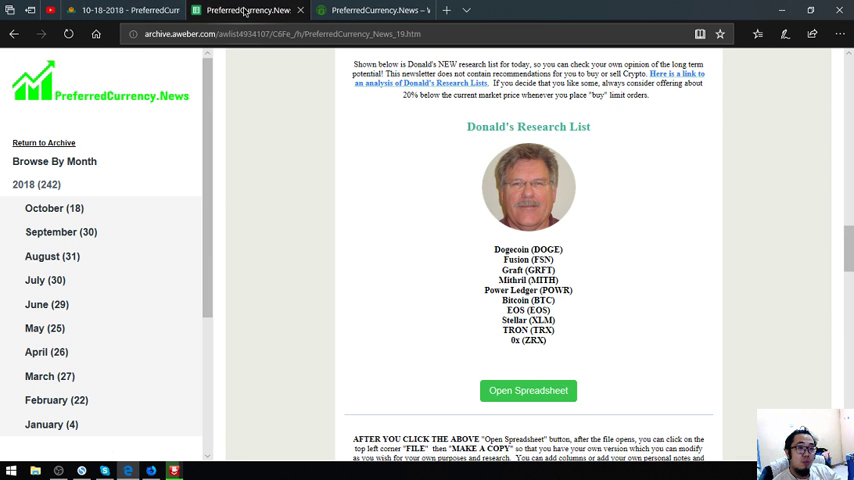
pyautogui.click(528, 390)
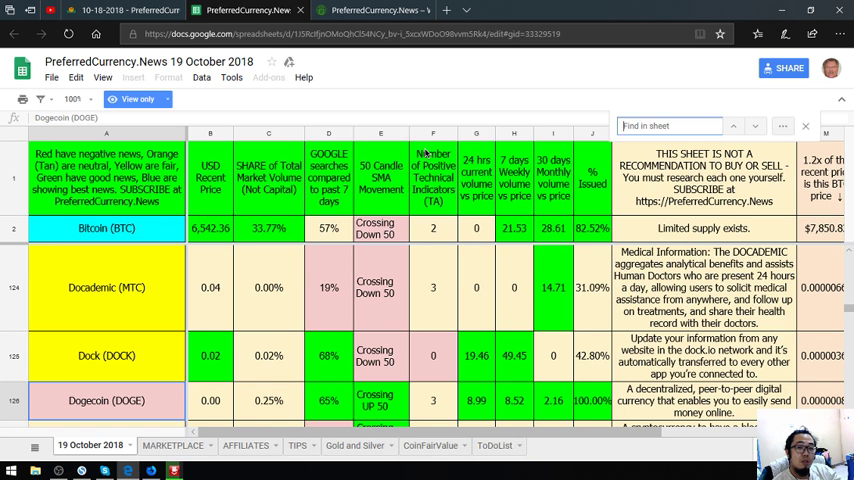
pyautogui.write('fusio')
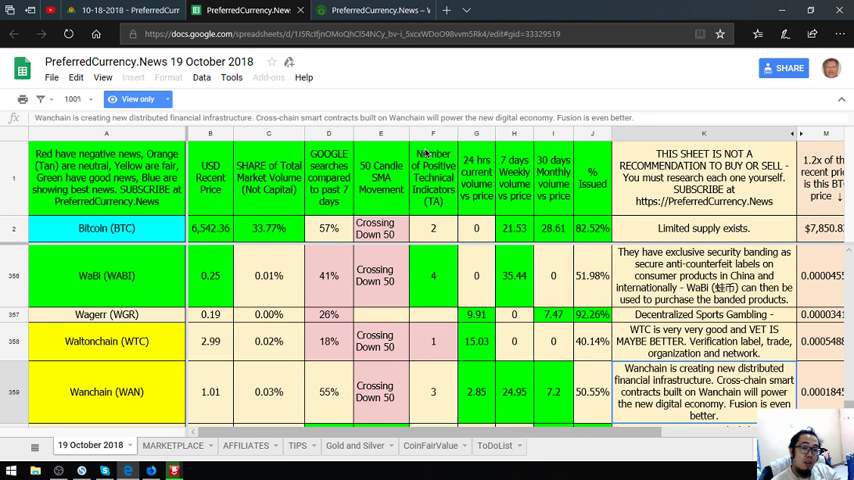
pyautogui.press('ctrl+f')
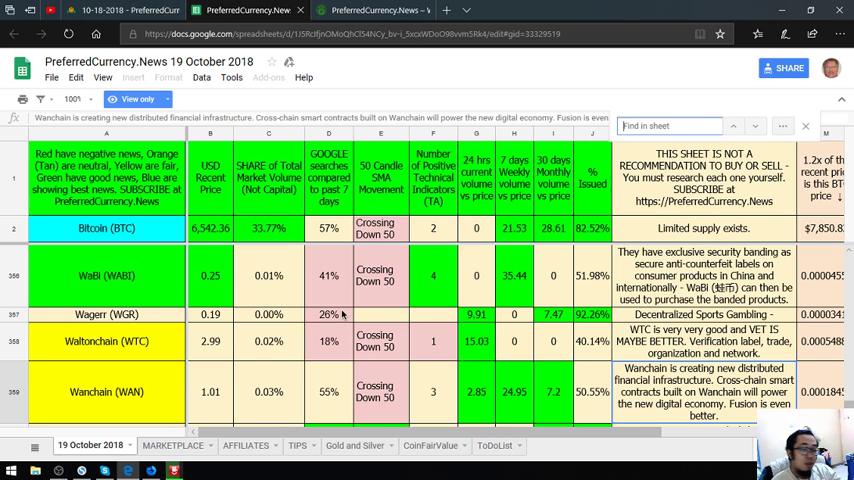
pyautogui.write('fusio')
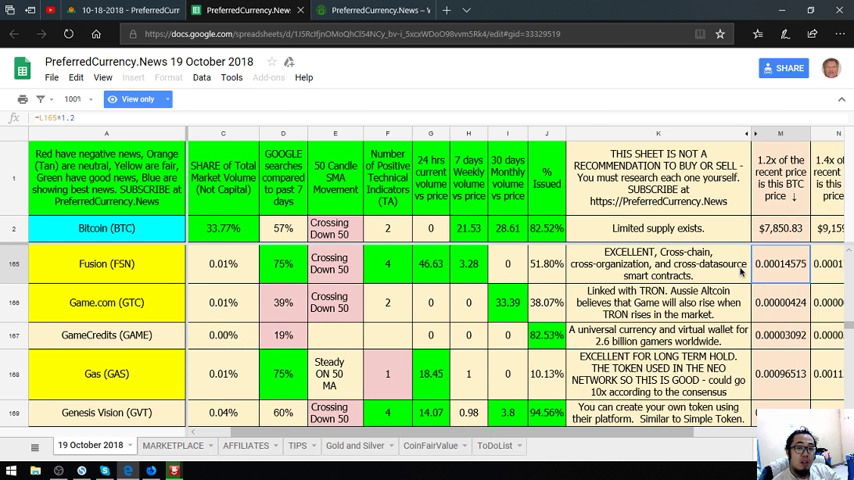
pyautogui.click(104, 264)
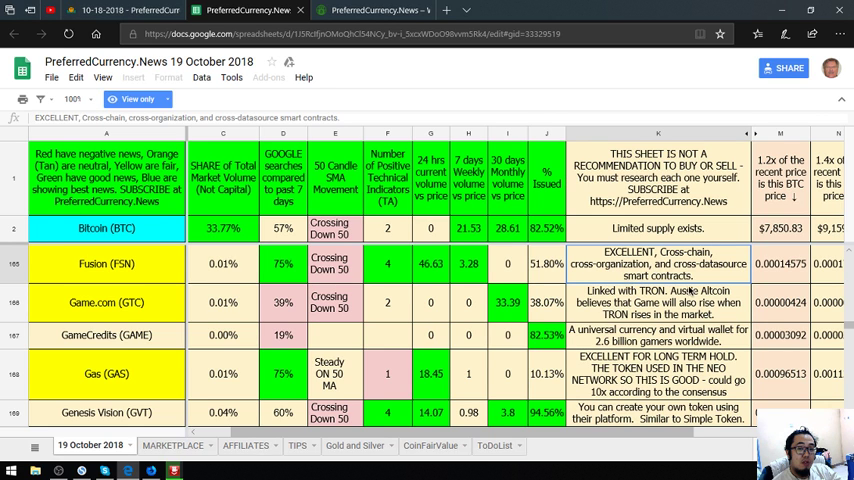
pyautogui.click(106, 264)
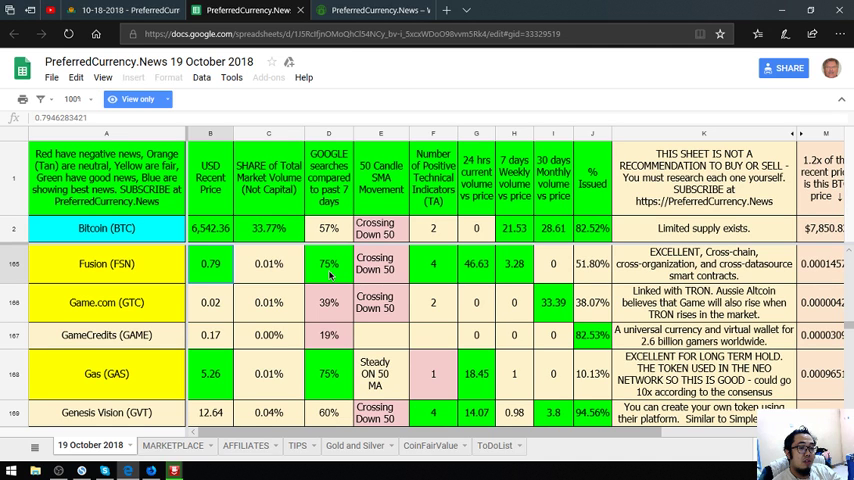
pyautogui.click(380, 264)
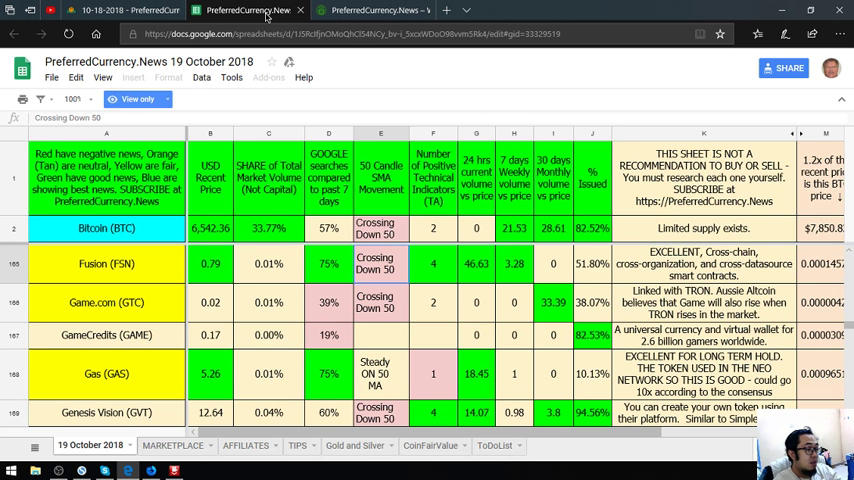
pyautogui.write('graf')
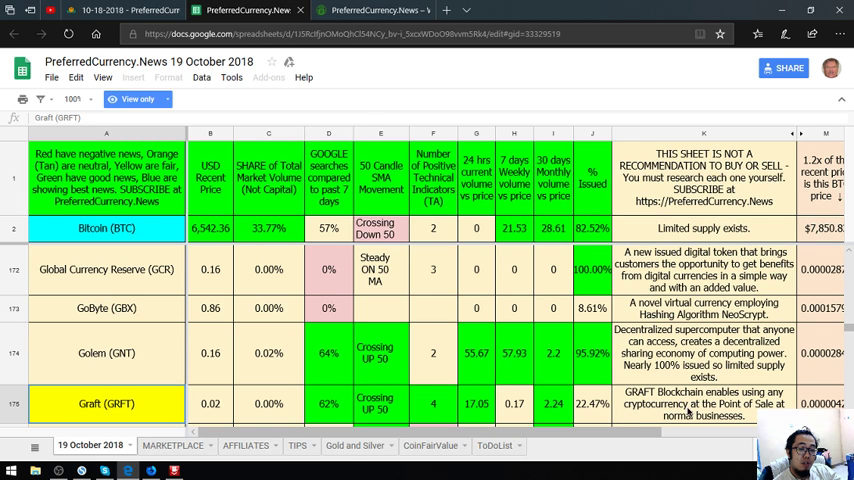
pyautogui.click(704, 404)
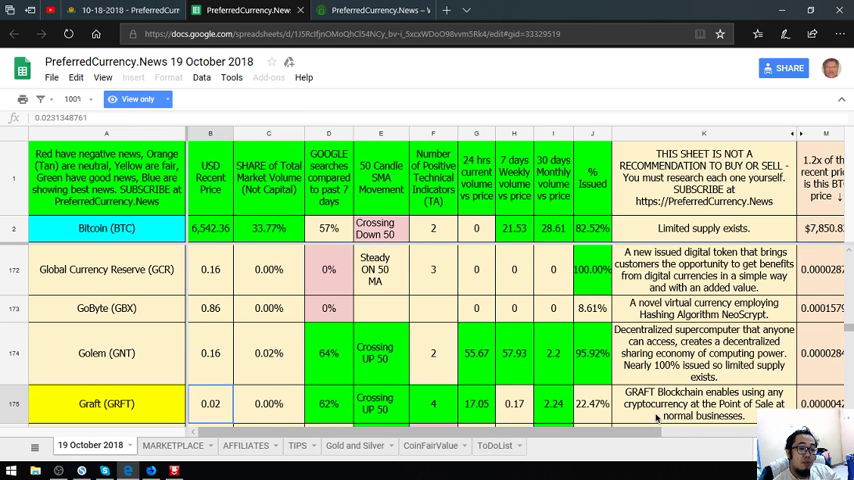
pyautogui.click(210, 404)
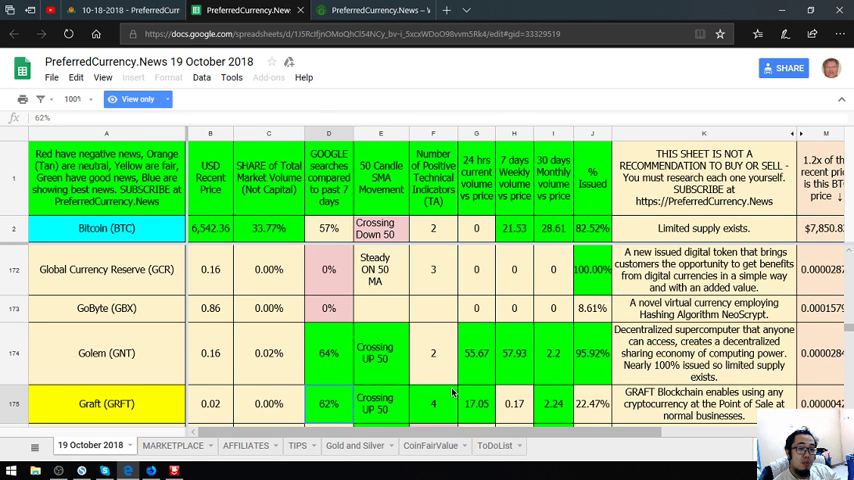
pyautogui.click(380, 404)
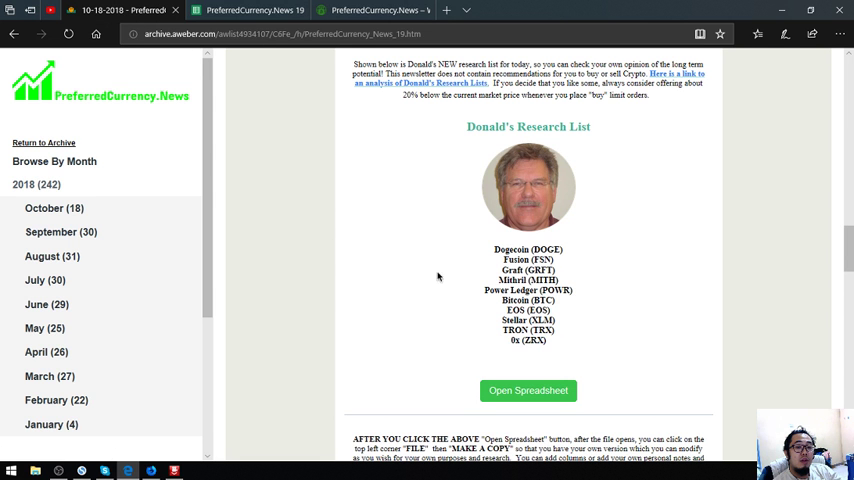
pyautogui.click(244, 10)
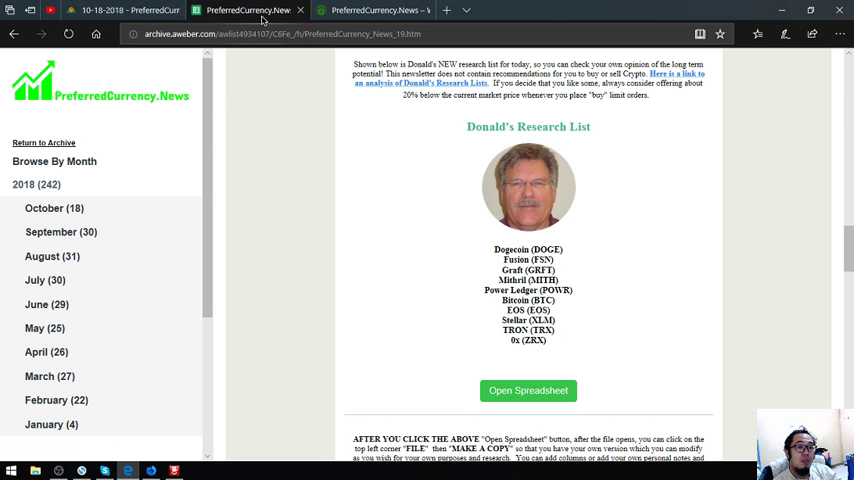
pyautogui.click(528, 390)
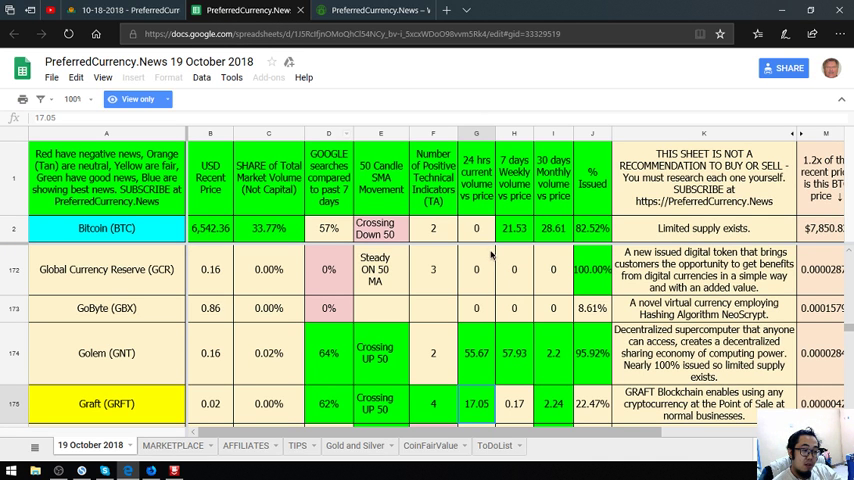
pyautogui.press('ctrl+f')
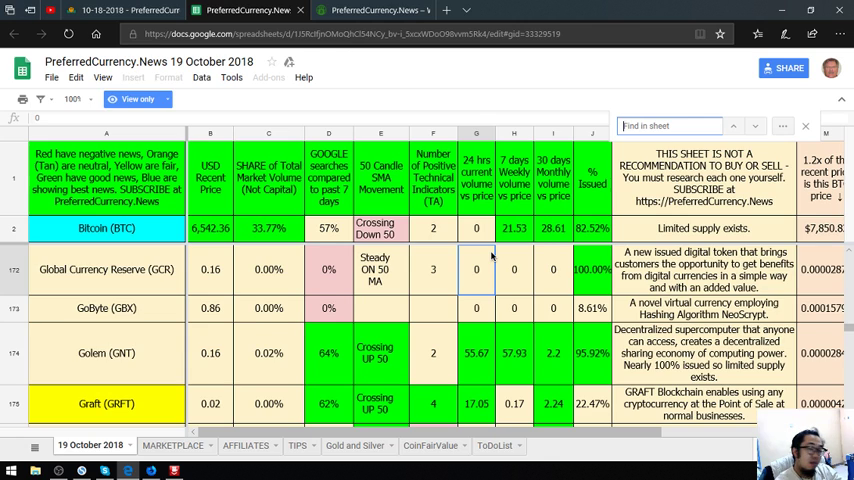
pyautogui.write('mit')
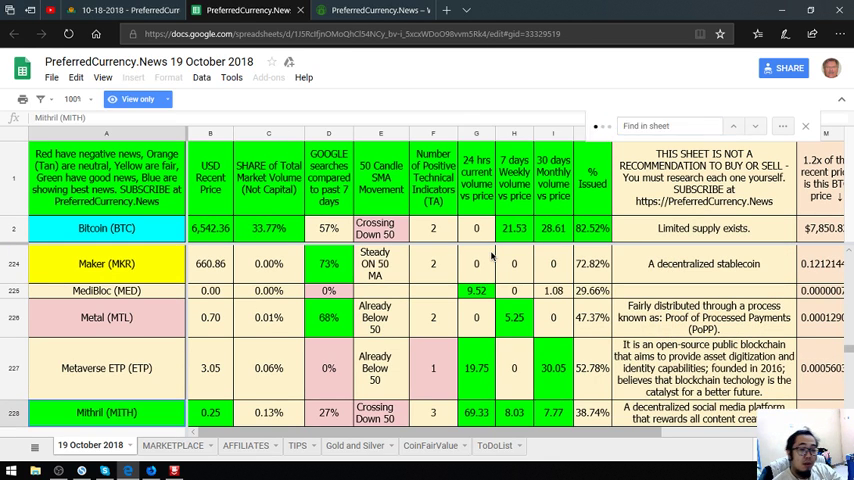
pyautogui.scroll(-3)
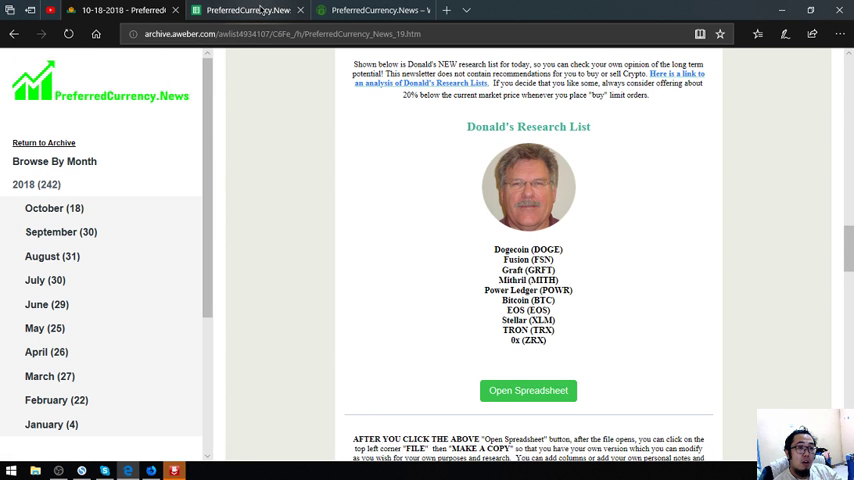
pyautogui.click(528, 390)
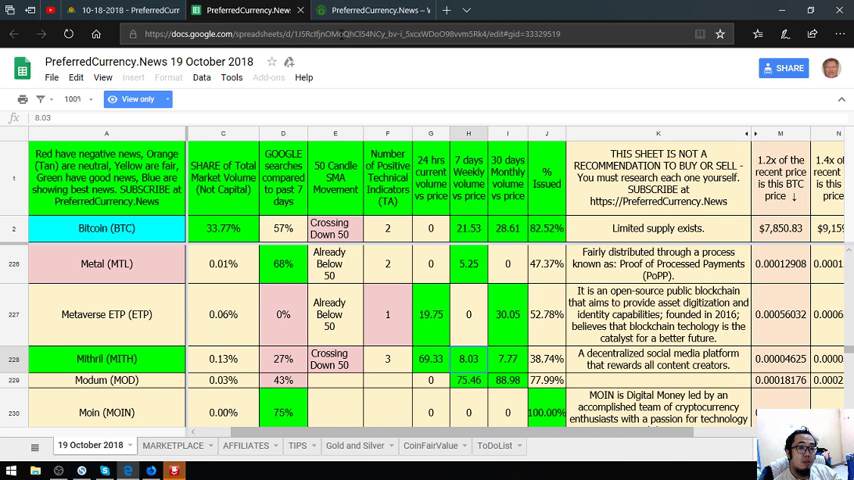
pyautogui.press('ctrl+f')
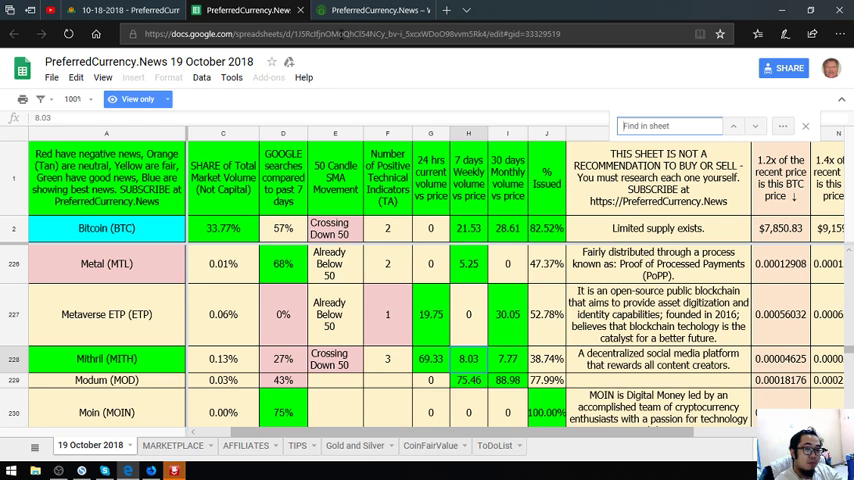
pyautogui.write('power')
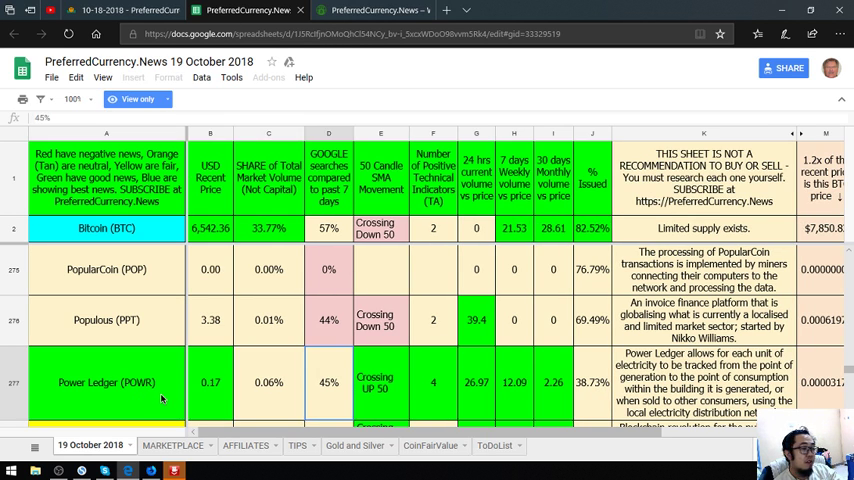
pyautogui.click(476, 382)
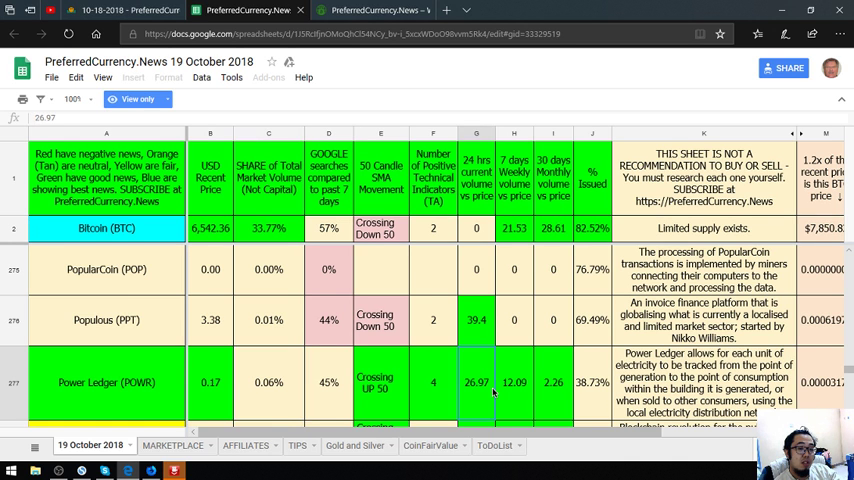
pyautogui.hscroll(3)
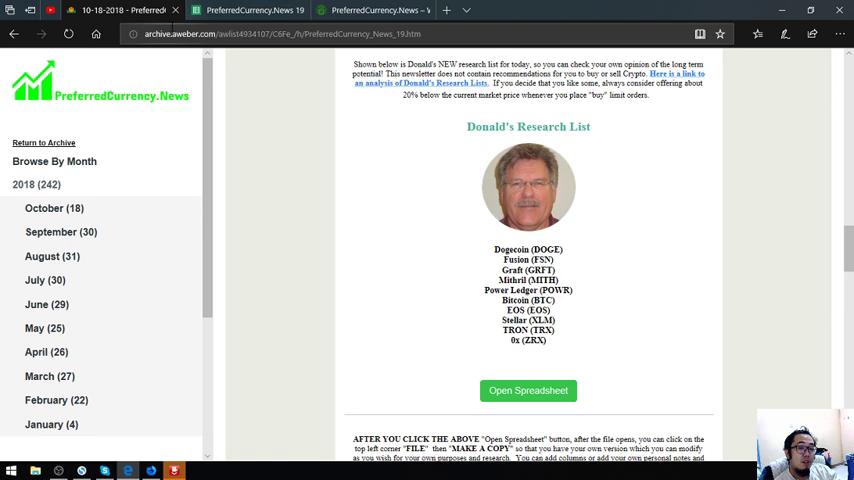
pyautogui.click(528, 390)
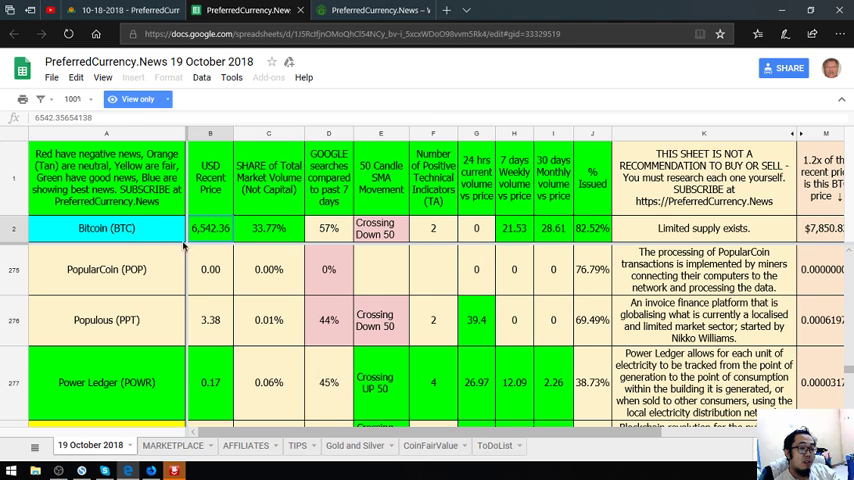
pyautogui.moveTo(260, 108)
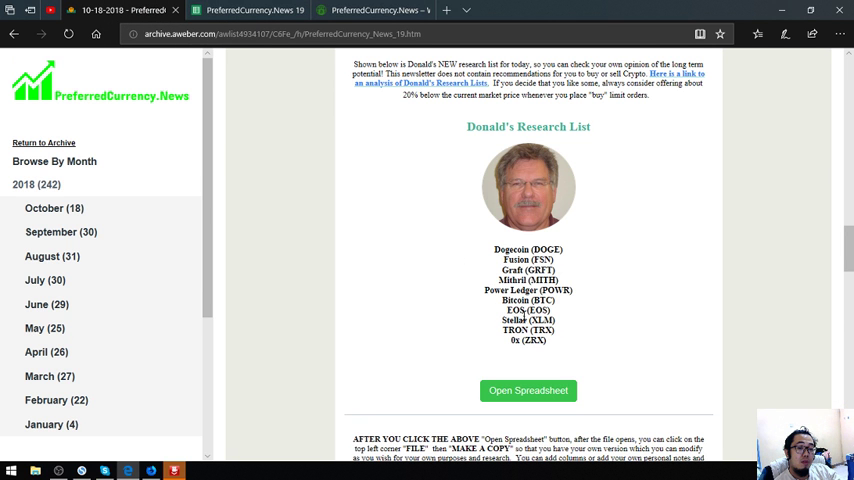
pyautogui.click(528, 390)
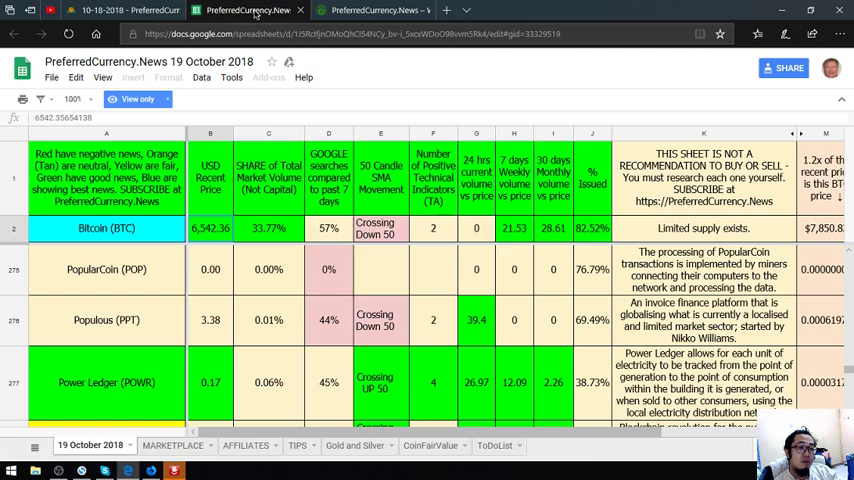
pyautogui.press('ctrl+f')
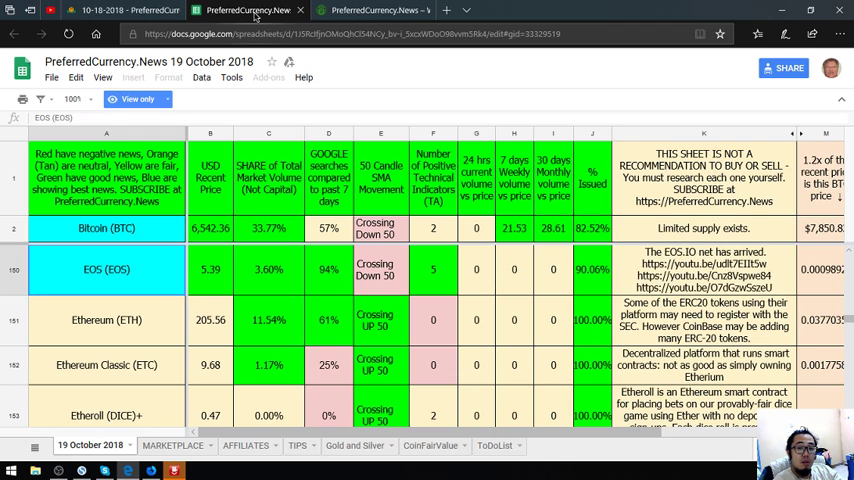
pyautogui.scroll(-3)
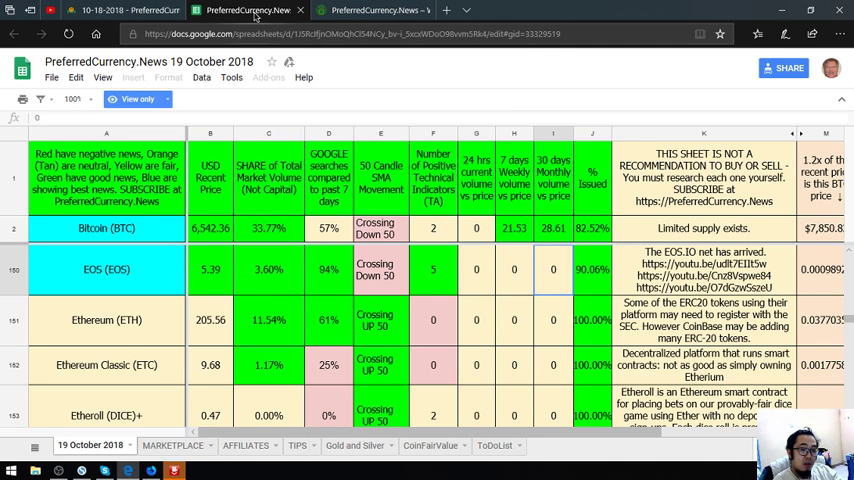
pyautogui.hscroll(3)
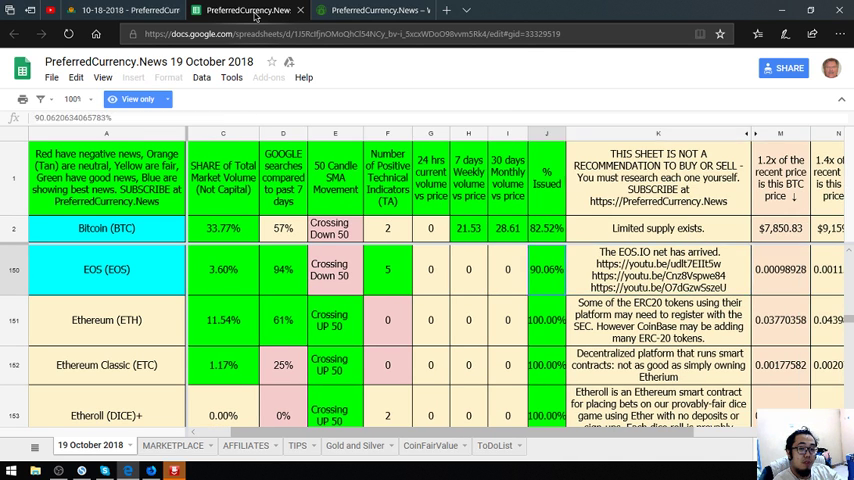
pyautogui.click(658, 268)
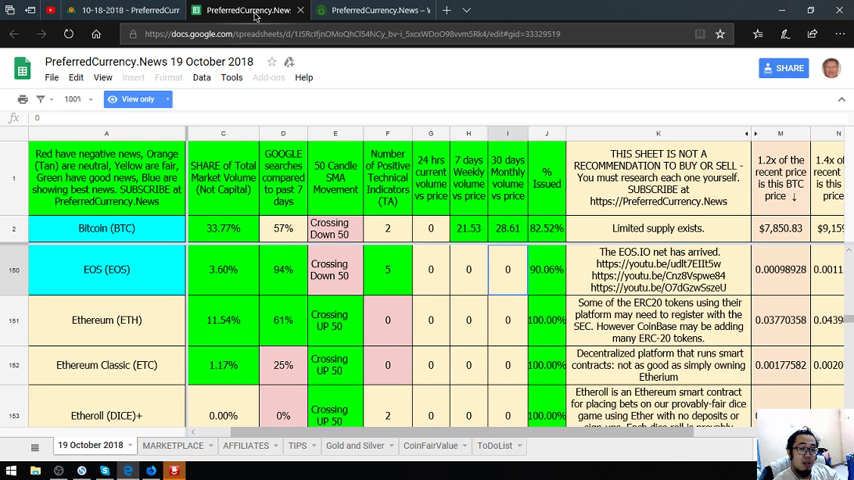
# Step: Check the Stellar (XLM) row near Steem and Stipend, including the 1.2x–2x price-multiple columns
pyautogui.click(468, 268)
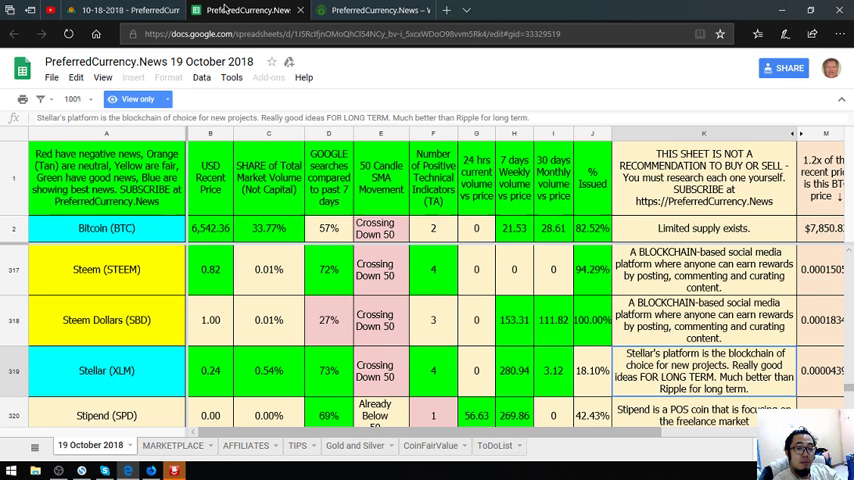
pyautogui.hscroll(3)
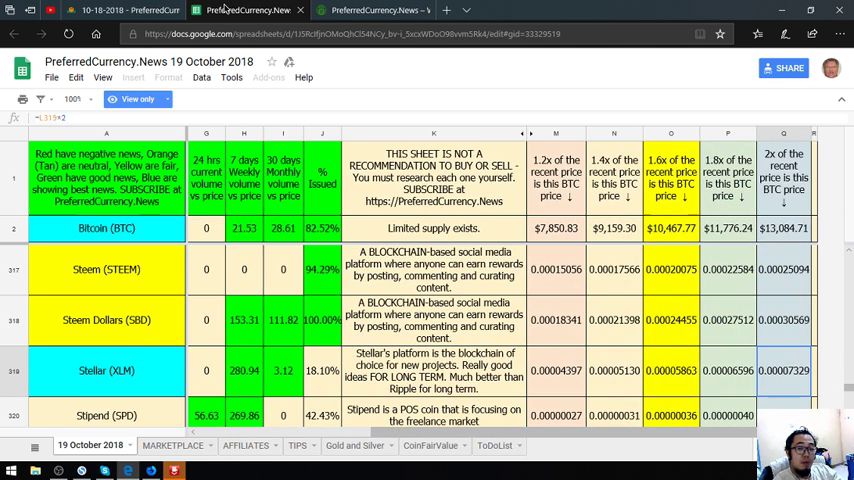
pyautogui.hscroll(-3)
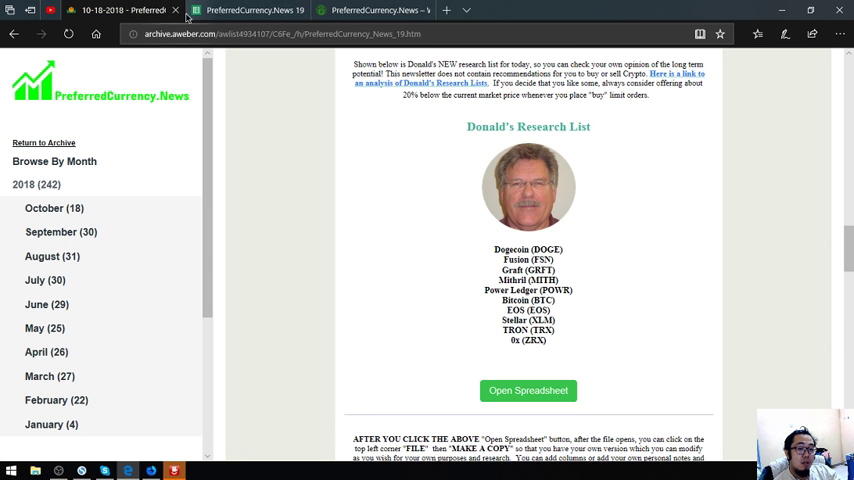
# Step: Back in the coin sheet, select the TRON (TRX) entry among Theta Token, Trinity and TrueUSD
pyautogui.click(528, 390)
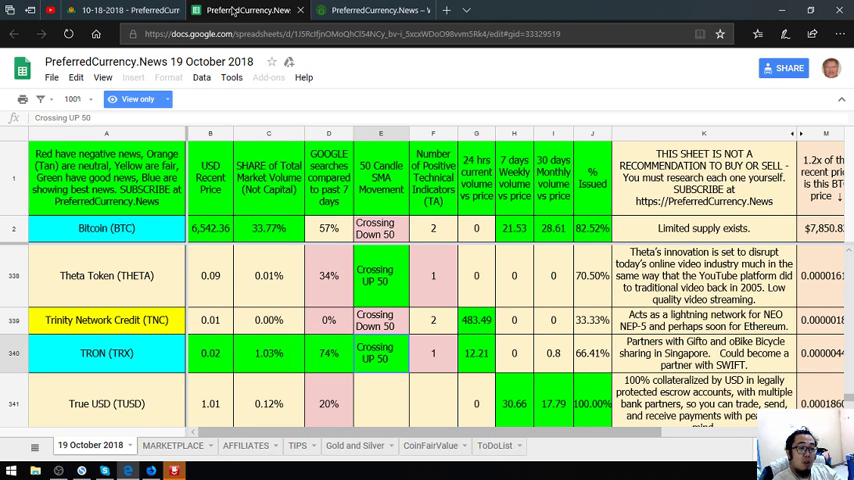
pyautogui.click(106, 352)
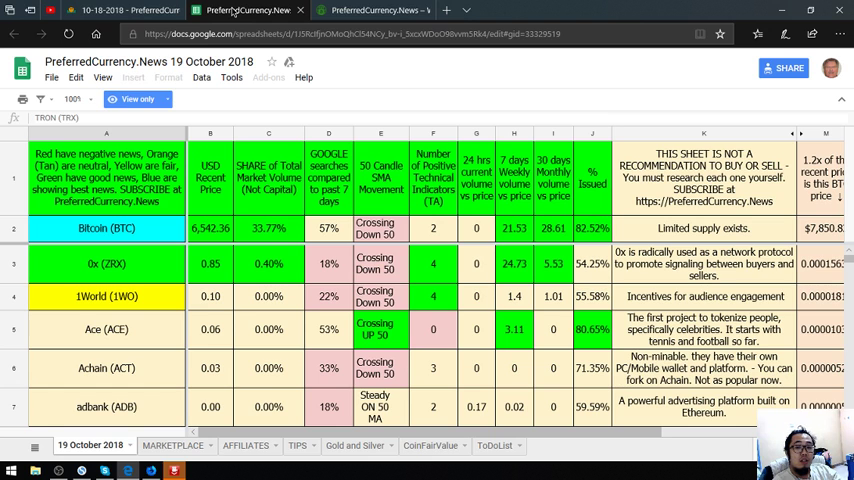
# Step: Search 'zrx' to view the 0x (ZRX) row, then return to the newsletter archive
pyautogui.scroll(-3)
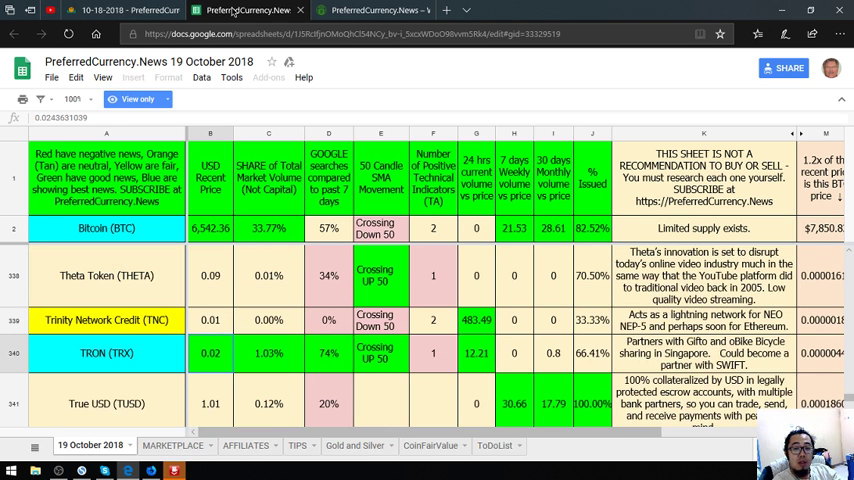
pyautogui.write('zrx')
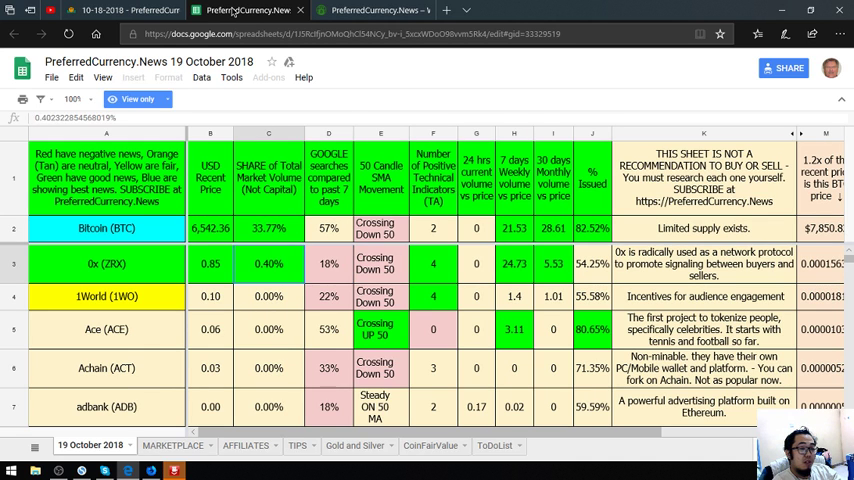
pyautogui.click(106, 264)
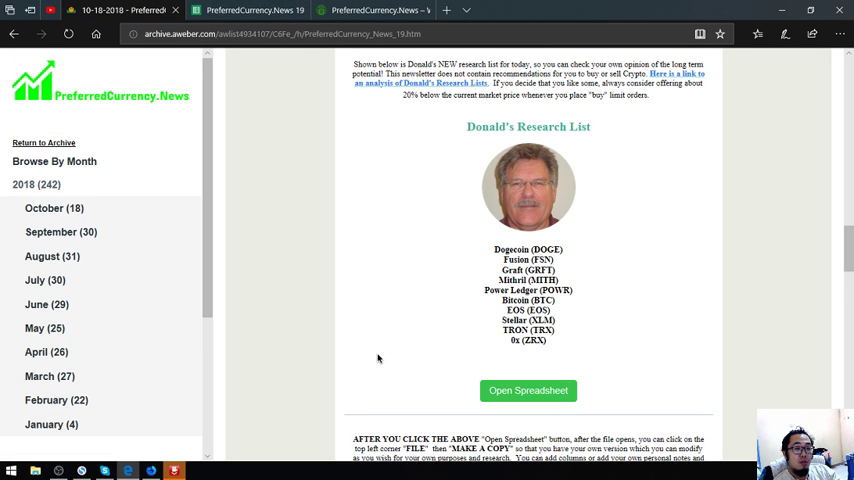
pyautogui.moveTo(566, 212)
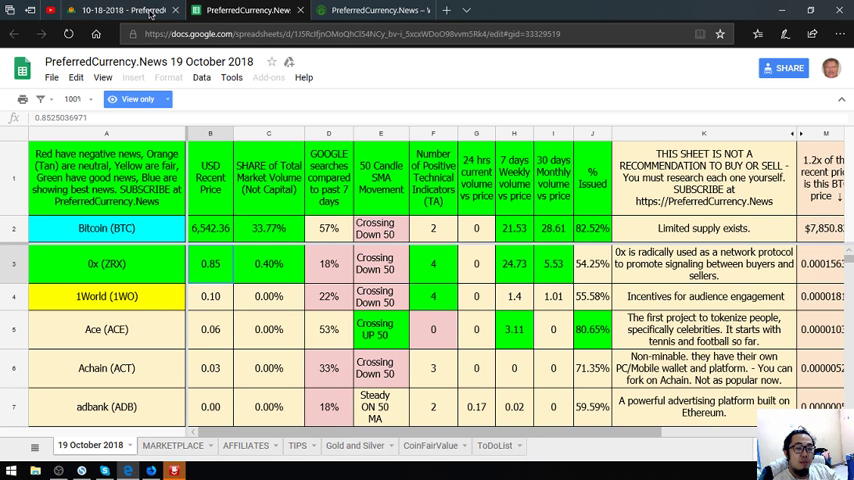
# Step: Move from the archive to the PreferredCurrency.News homepage and scroll into its newsletter sections
pyautogui.click(244, 10)
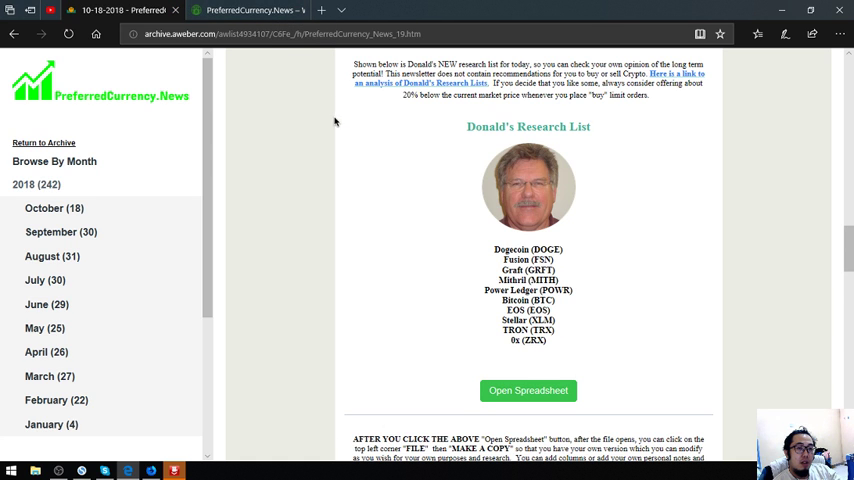
pyautogui.moveTo(532, 288)
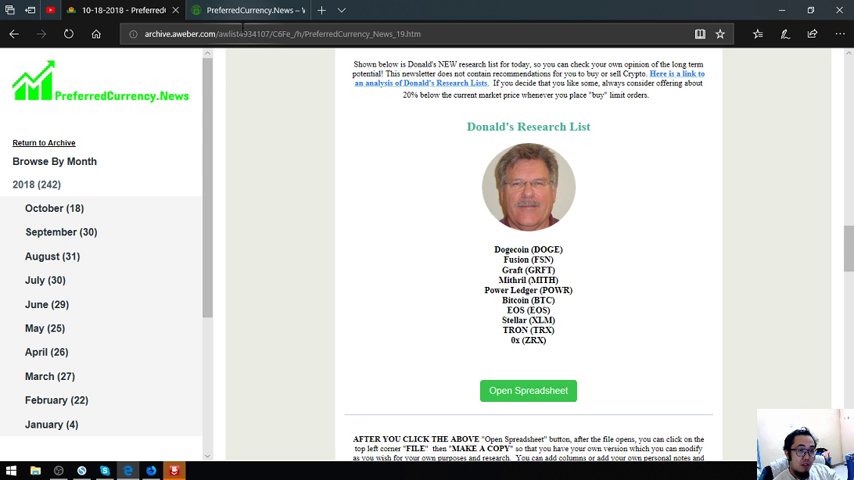
pyautogui.click(244, 10)
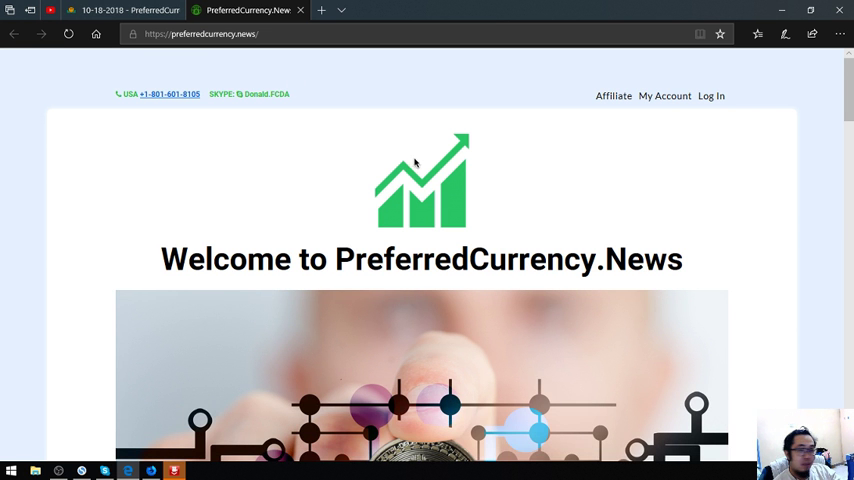
pyautogui.scroll(-3)
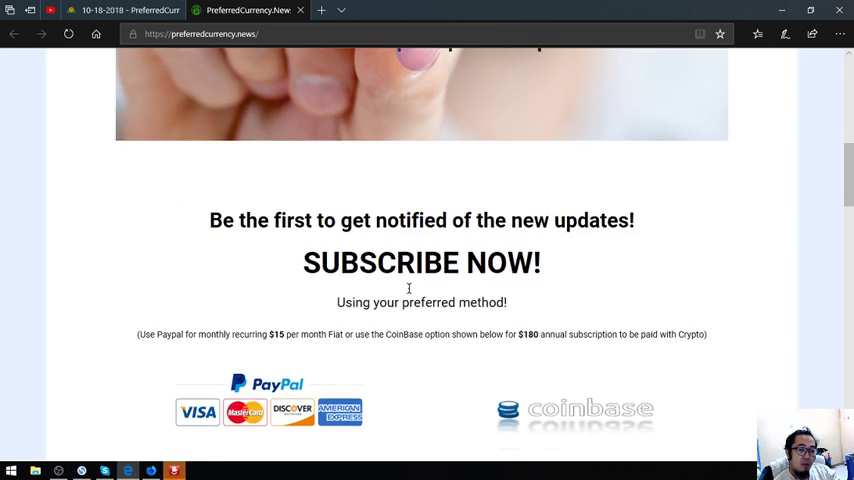
pyautogui.moveTo(312, 334)
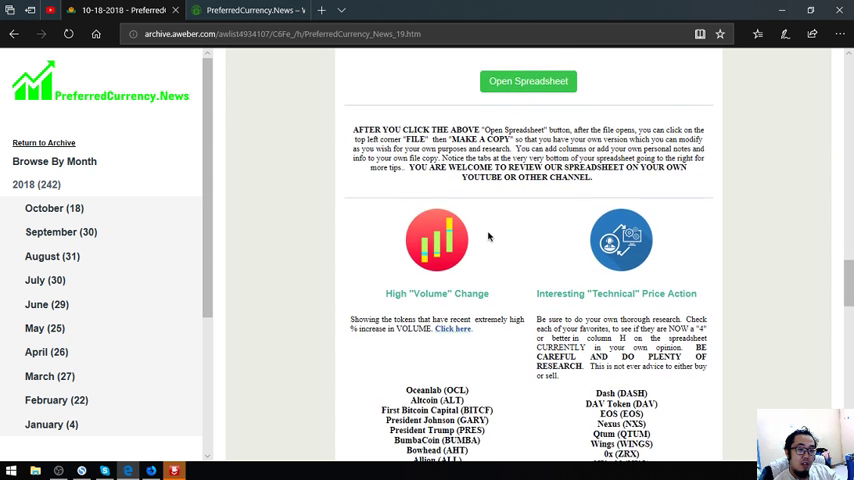
pyautogui.scroll(-3)
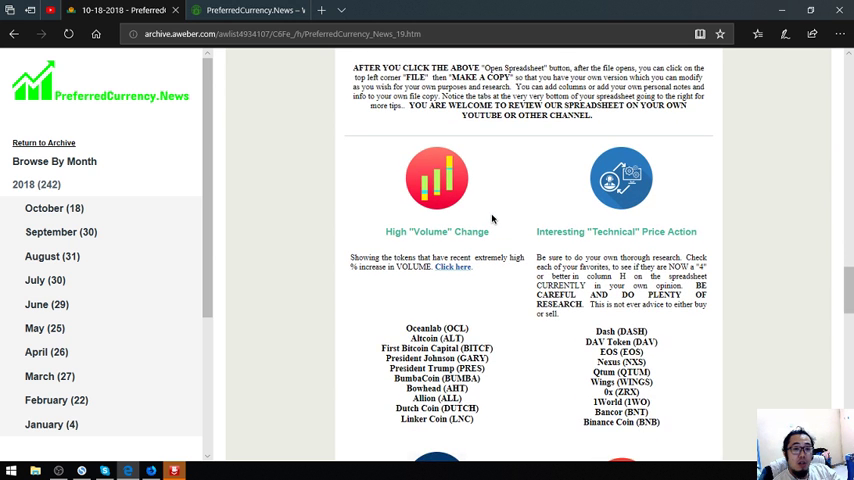
pyautogui.moveTo(454, 232)
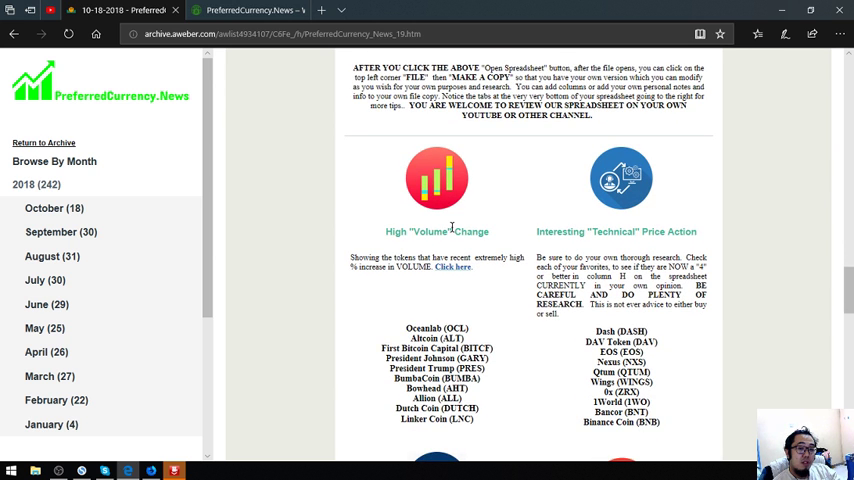
pyautogui.moveTo(420, 250)
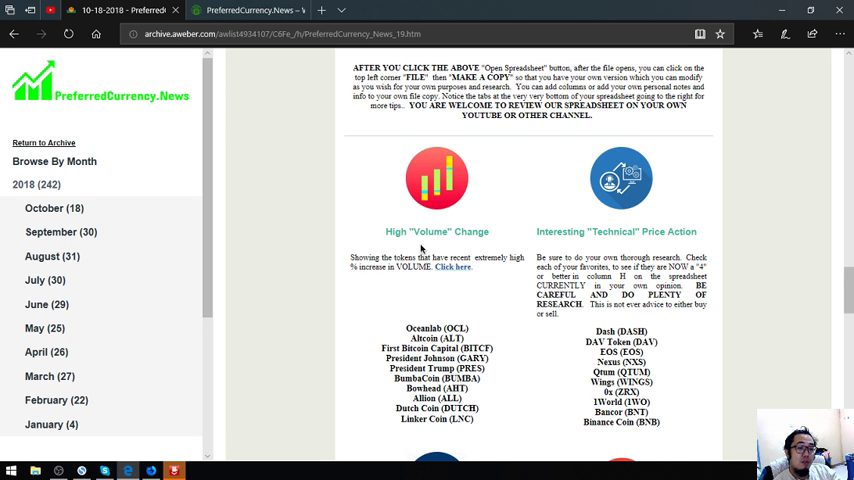
pyautogui.scroll(-3)
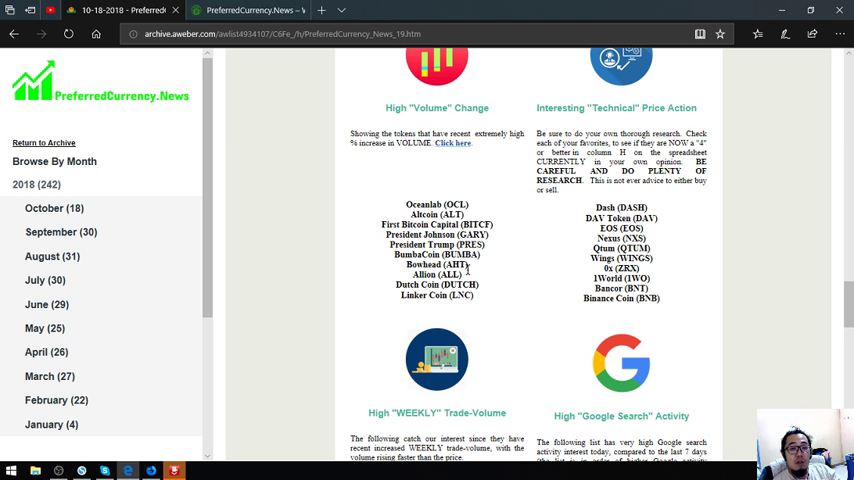
pyautogui.moveTo(472, 272)
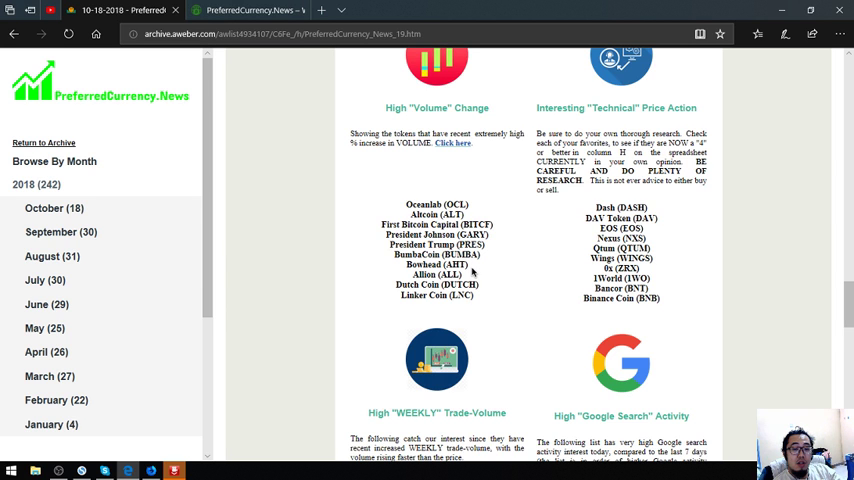
# Step: Scroll through the high-volume, technical price action, weekly trade volume and Google search activity coin lists
pyautogui.scroll(-3)
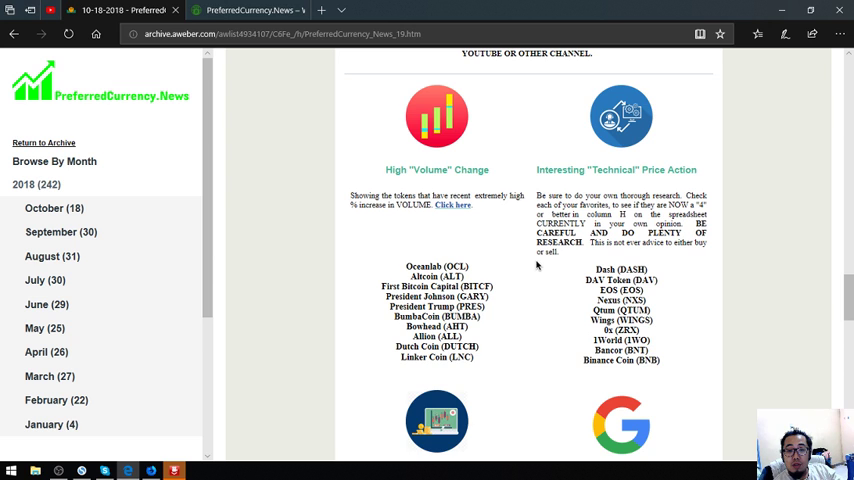
pyautogui.moveTo(562, 272)
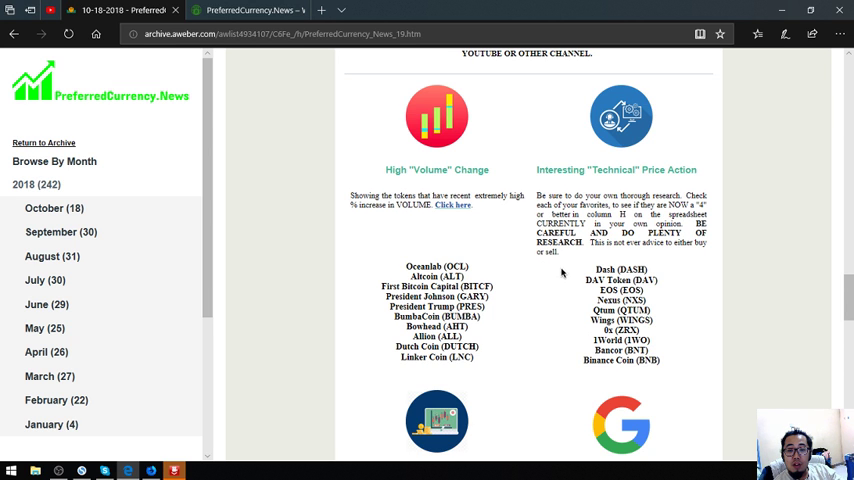
pyautogui.scroll(-3)
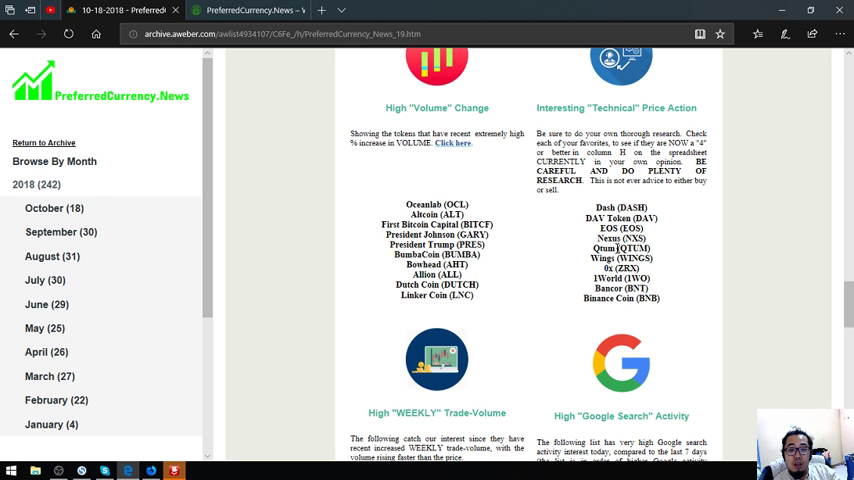
pyautogui.moveTo(660, 264)
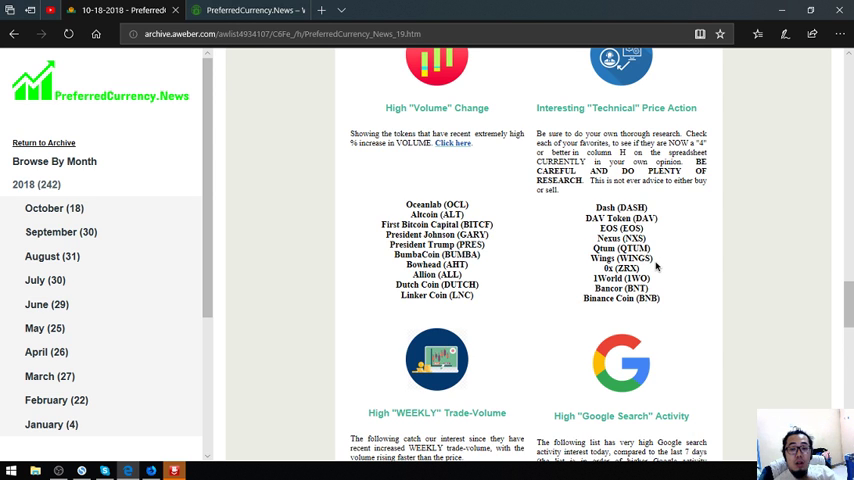
pyautogui.scroll(-3)
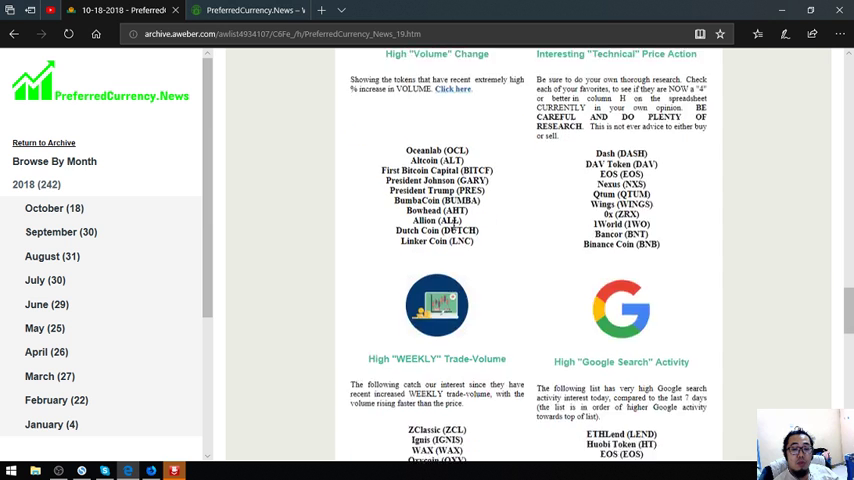
pyautogui.scroll(-3)
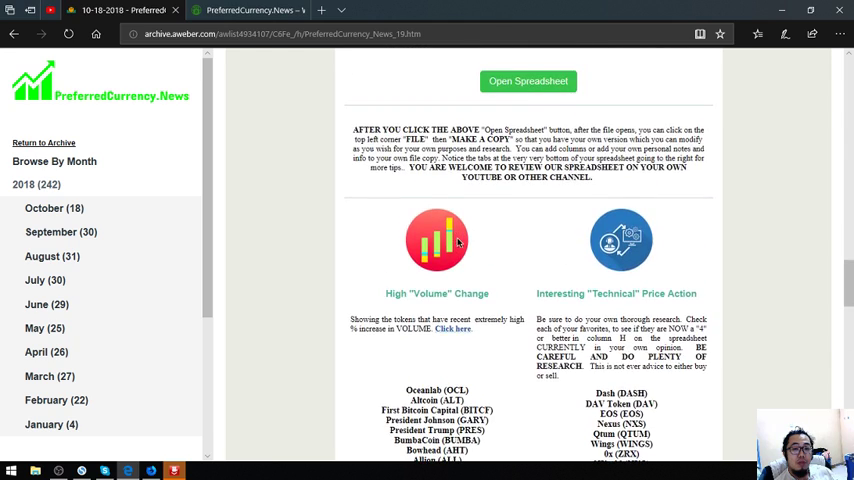
pyautogui.scroll(-3)
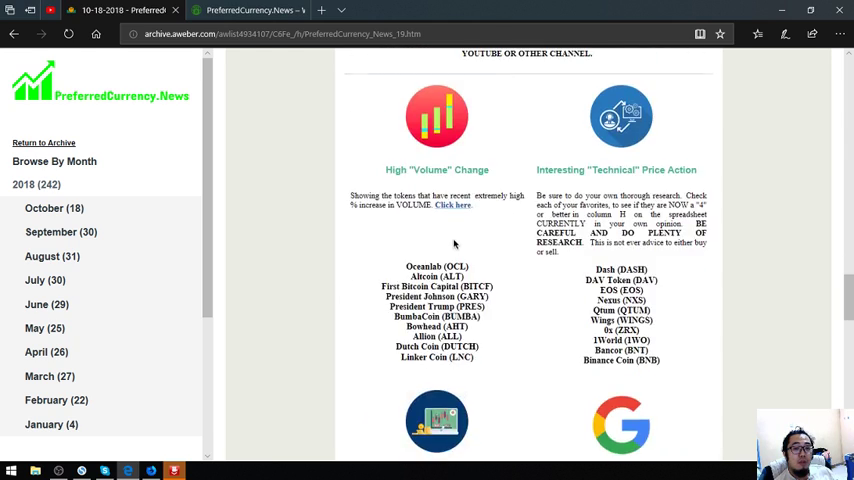
pyautogui.scroll(-3)
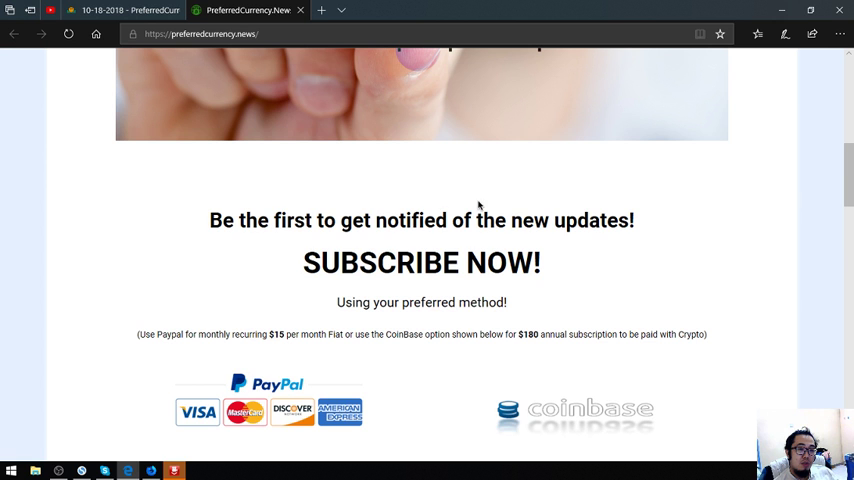
pyautogui.scroll(3)
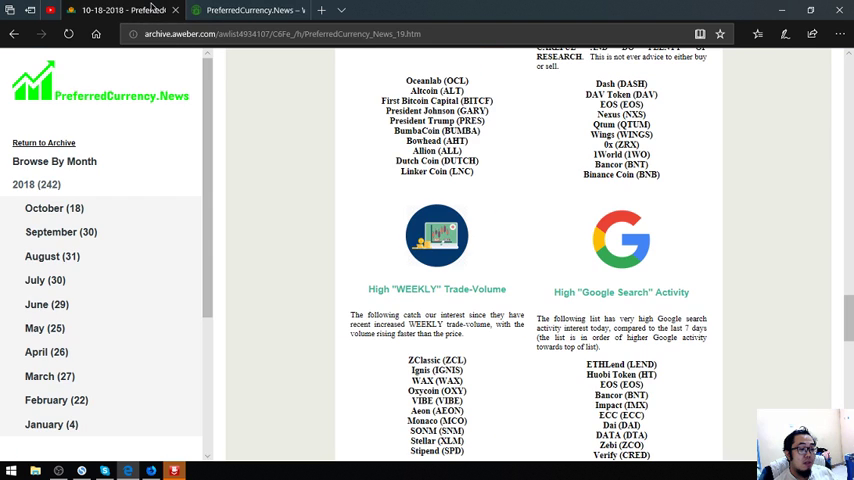
pyautogui.scroll(3)
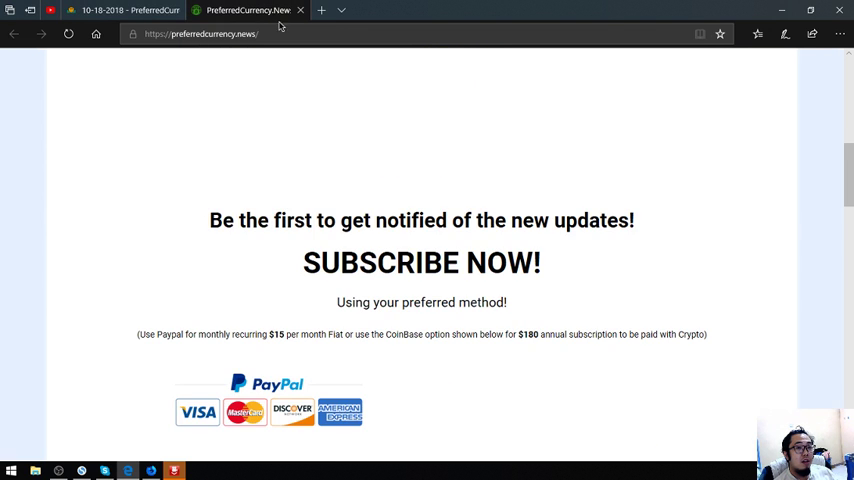
pyautogui.scroll(3)
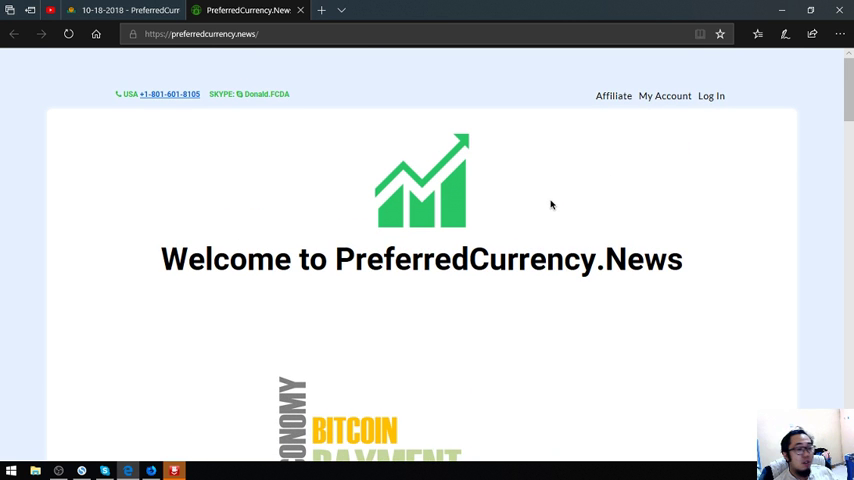
pyautogui.moveTo(612, 96)
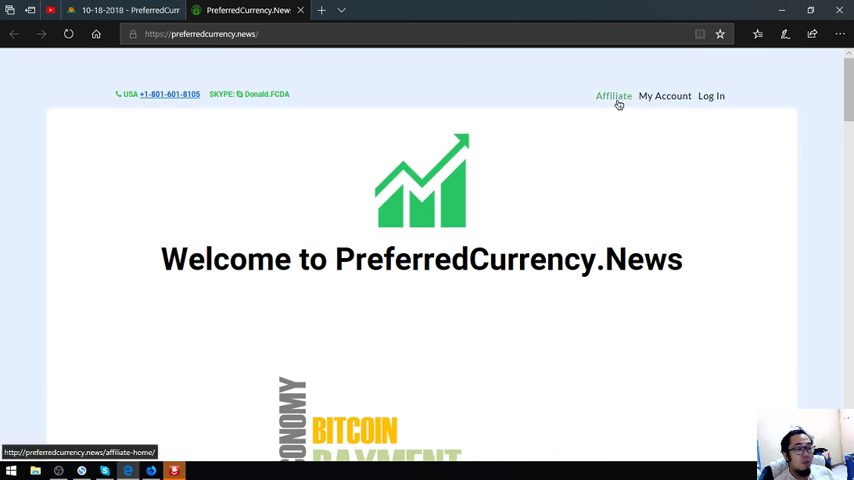
pyautogui.moveTo(520, 144)
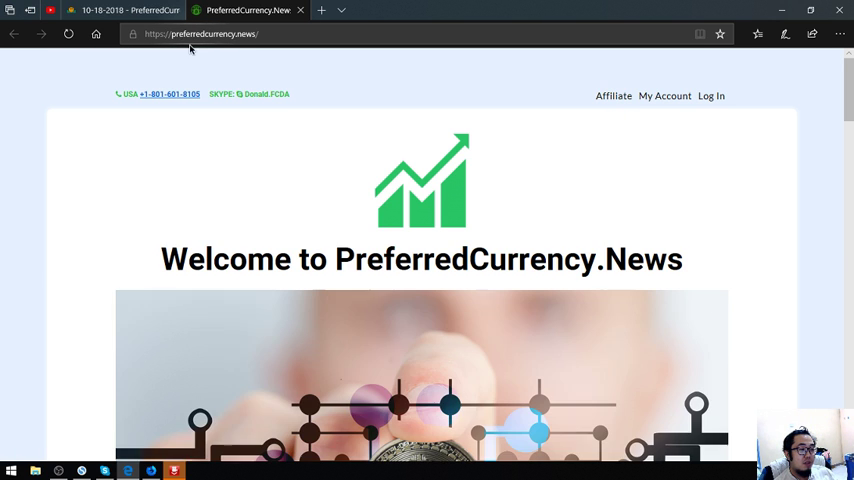
pyautogui.moveTo(612, 96)
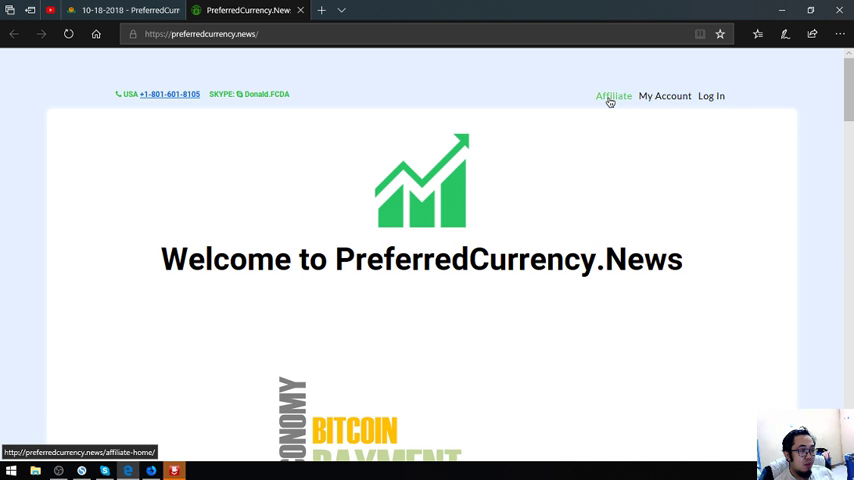
# Step: Go to the site's Affiliate section and follow the 'register' link for new affiliates
pyautogui.click(612, 96)
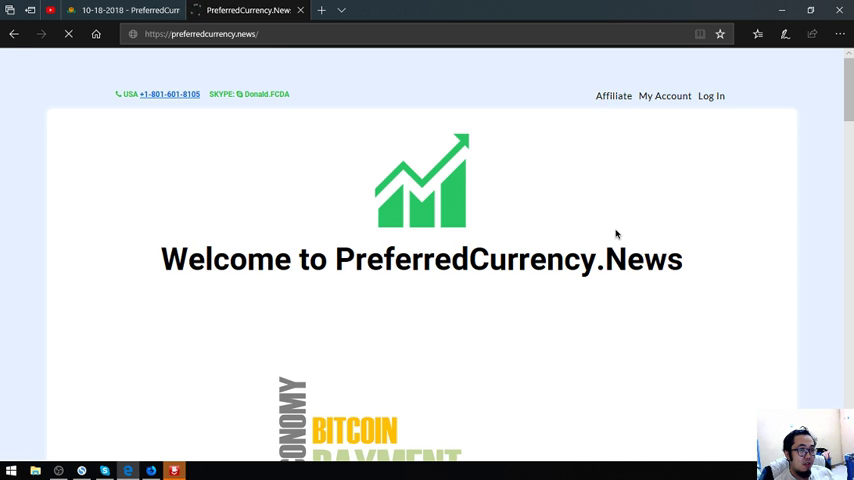
pyautogui.click(612, 96)
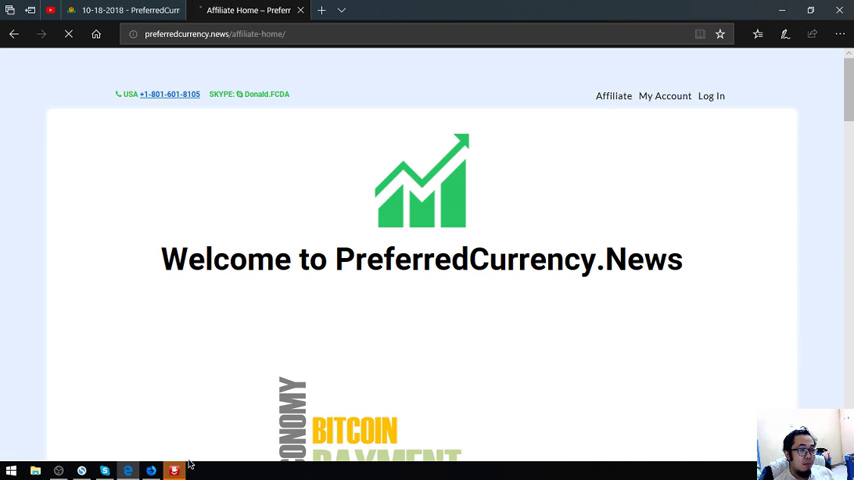
pyautogui.moveTo(460, 112)
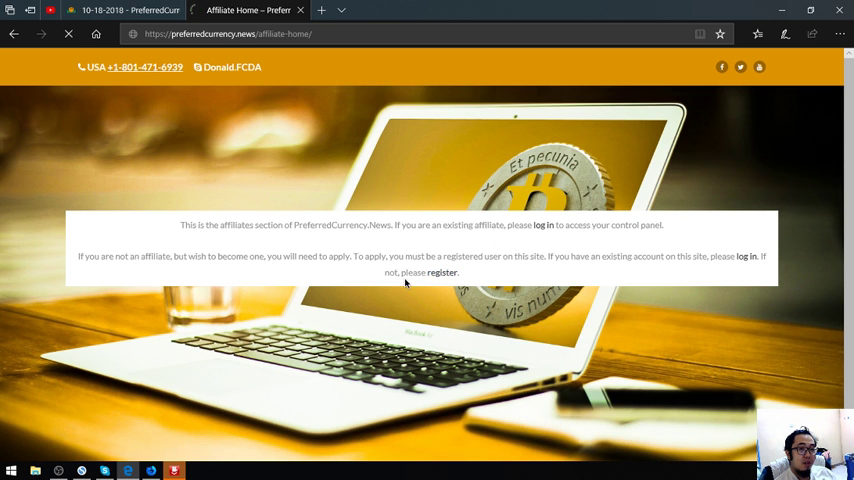
pyautogui.click(440, 272)
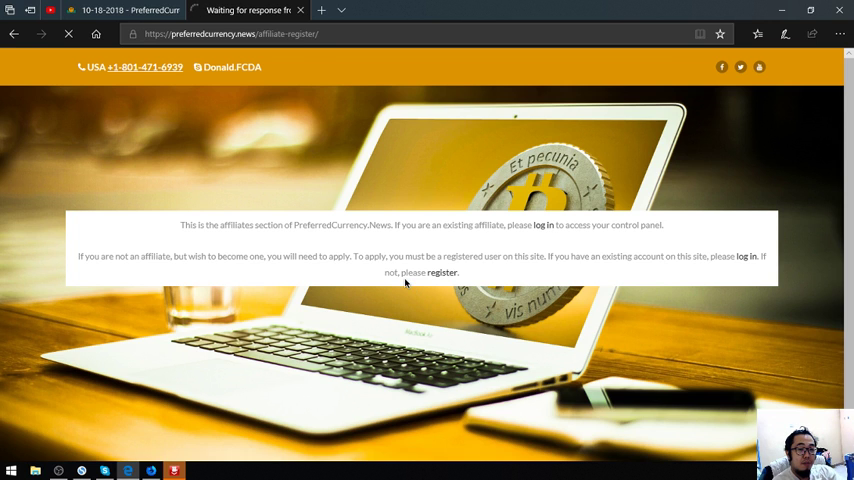
# Step: Scroll the Affiliate Register form's name, phone, email, website, Litecoin and terms fields
pyautogui.click(440, 272)
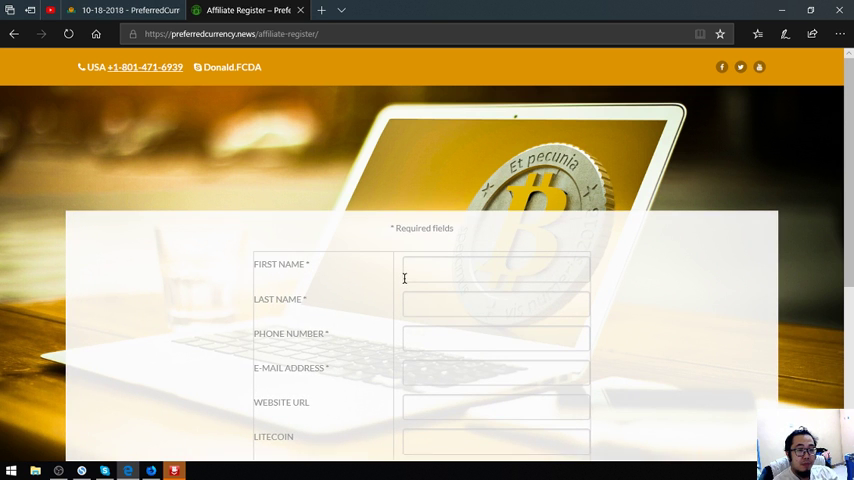
pyautogui.scroll(-3)
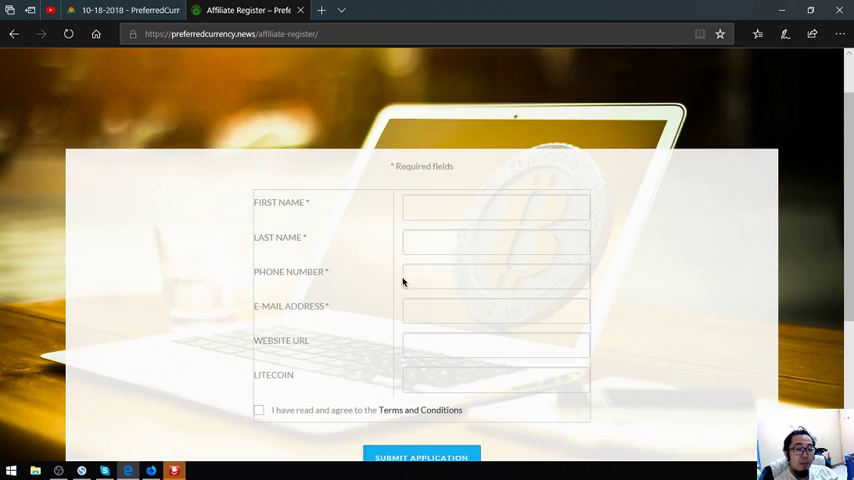
pyautogui.moveTo(294, 214)
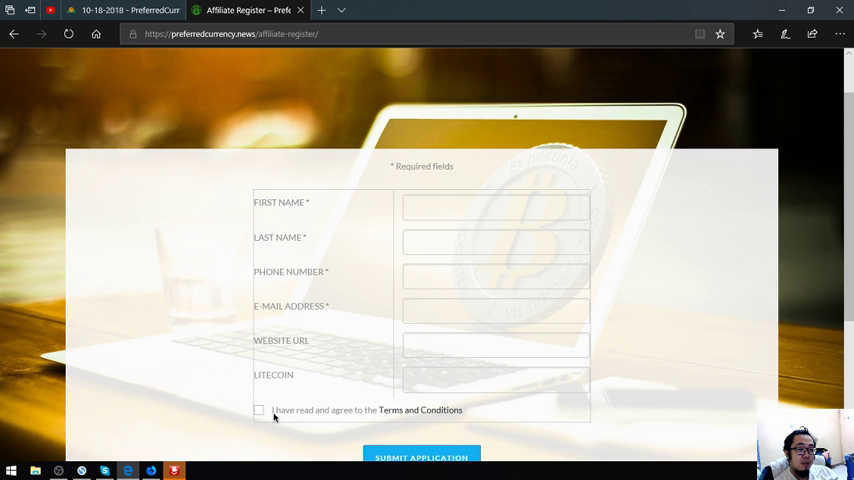
pyautogui.scroll(-3)
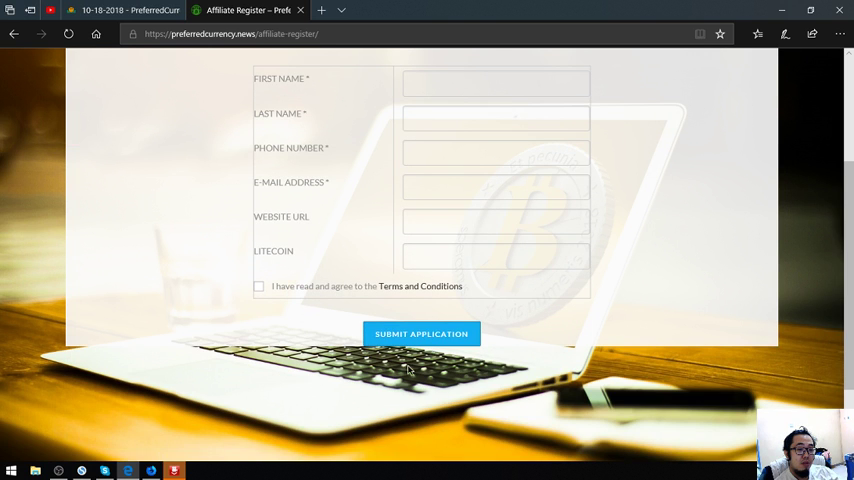
pyautogui.moveTo(420, 286)
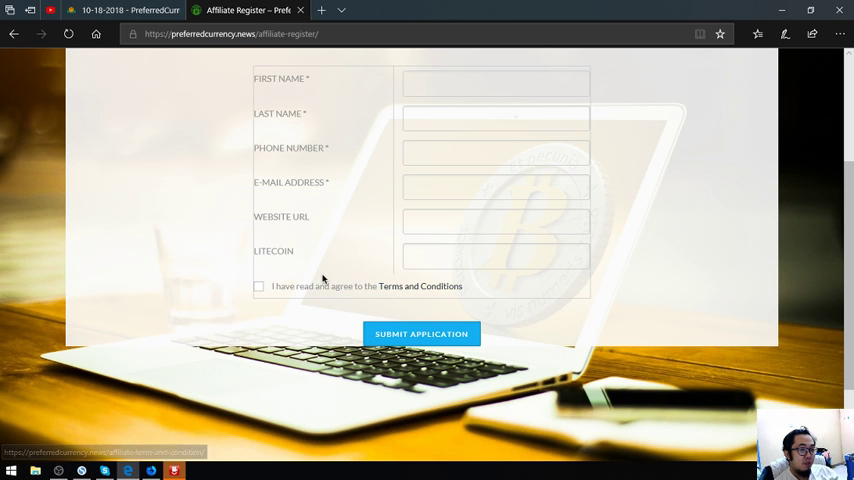
pyautogui.moveTo(348, 288)
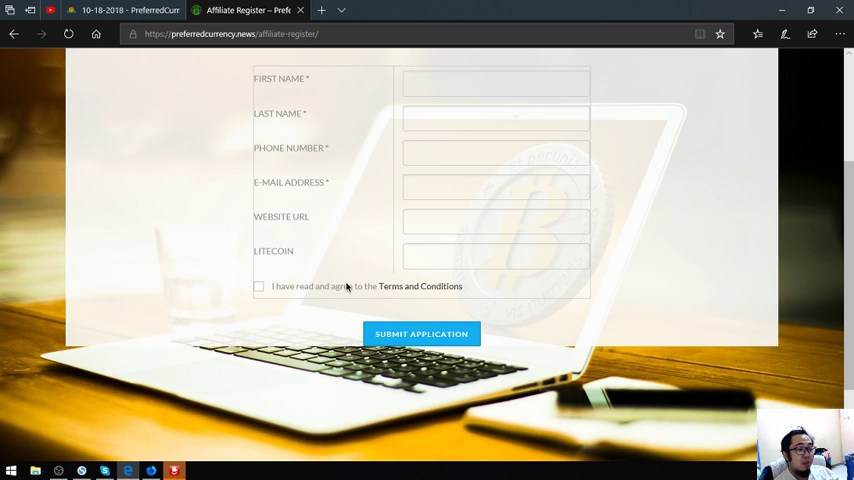
pyautogui.moveTo(496, 344)
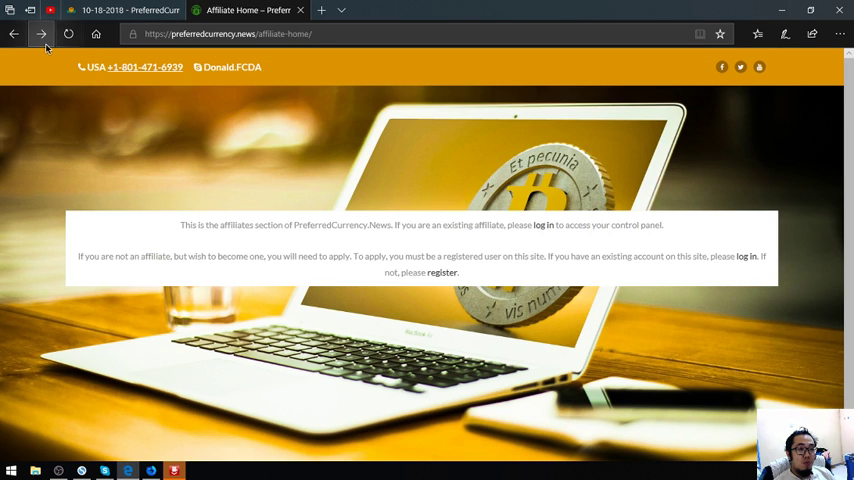
# Step: Return to the homepage and scroll through the 'What we do?' YouTube section to the contact form
pyautogui.click(40, 32)
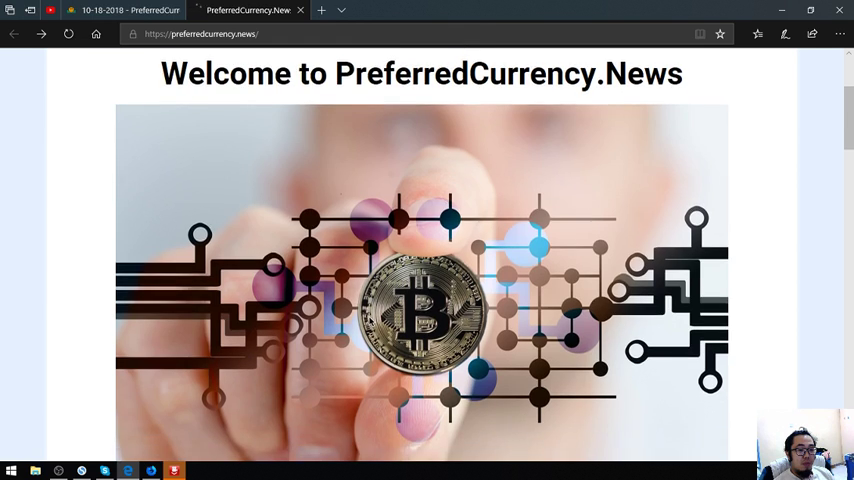
pyautogui.scroll(-3)
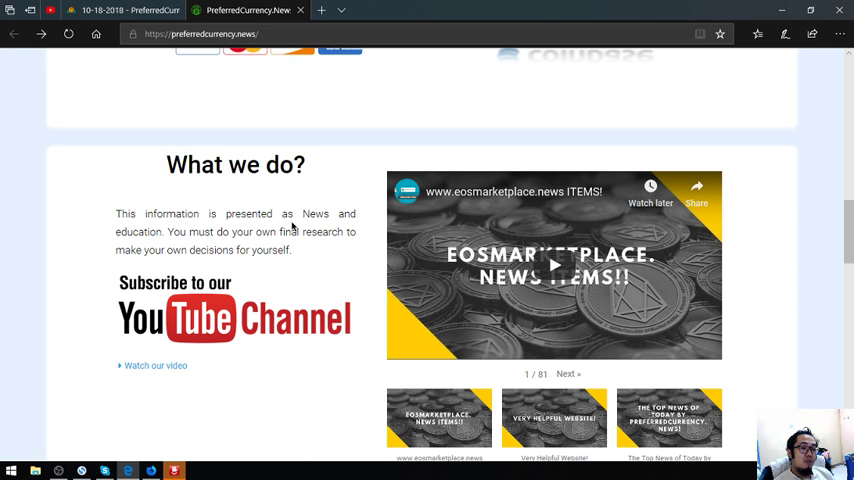
pyautogui.moveTo(460, 302)
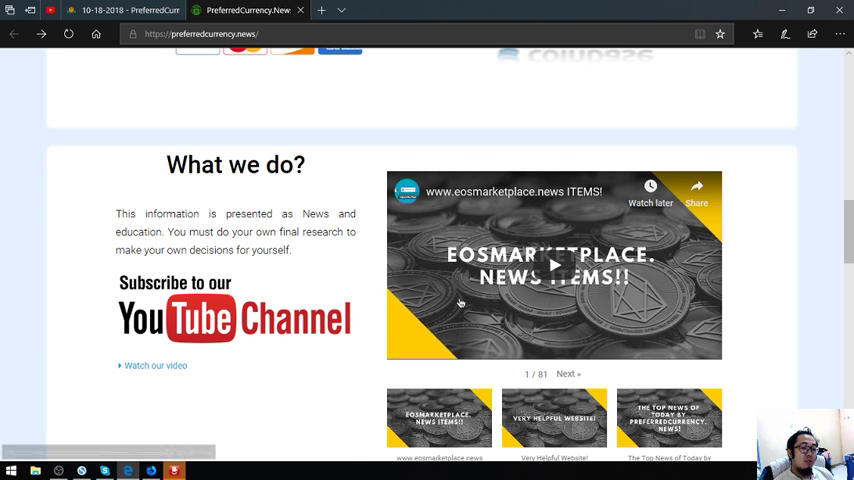
pyautogui.moveTo(220, 324)
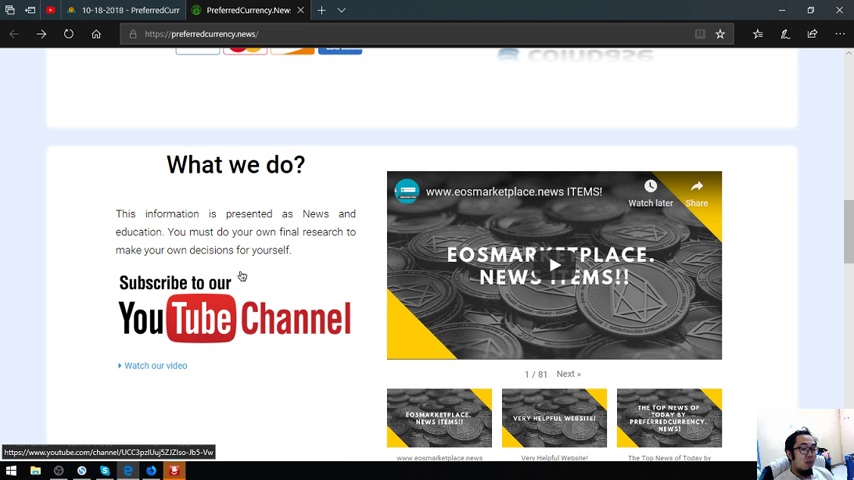
pyautogui.moveTo(18, 234)
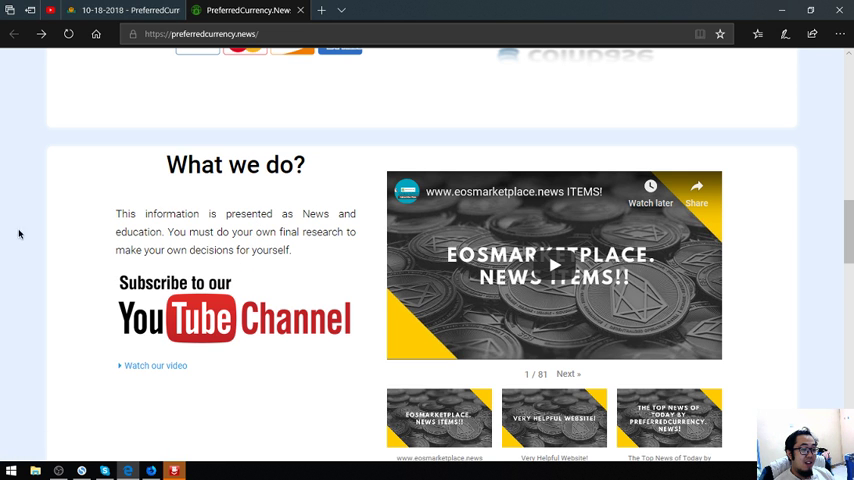
pyautogui.scroll(-3)
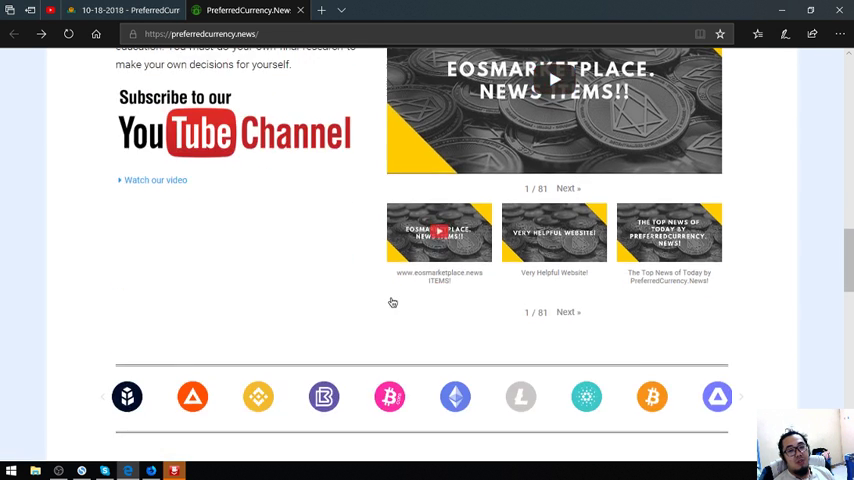
pyautogui.scroll(-3)
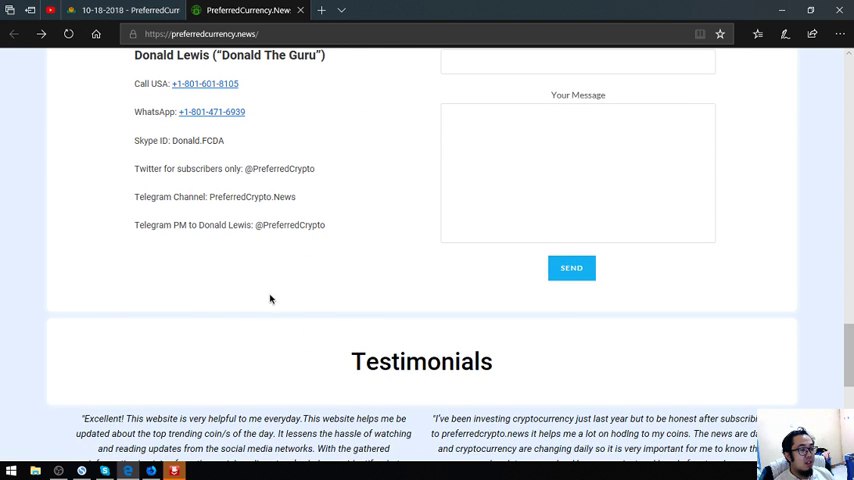